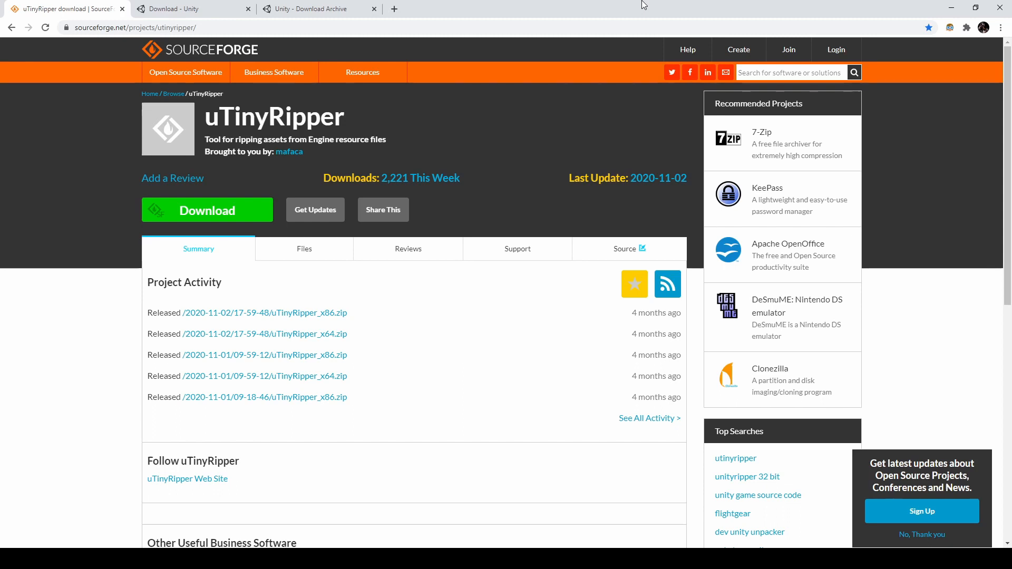
{"action": "mouse_move", "coordinate": [469, 196]}
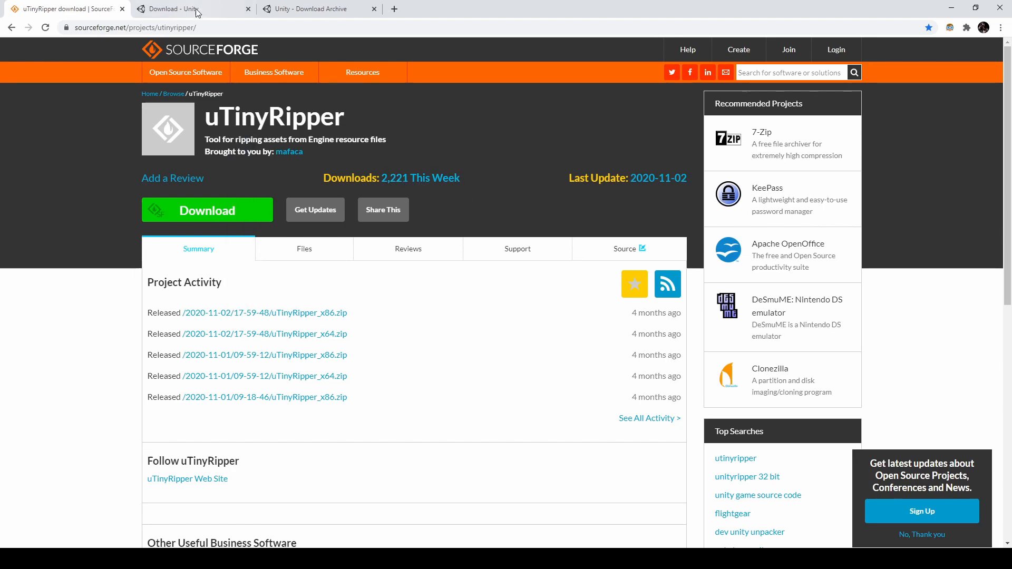
Switch to the Unity Download Archive tab listing the 2019.x releases
{"action": "left_click", "coordinate": [187, 9]}
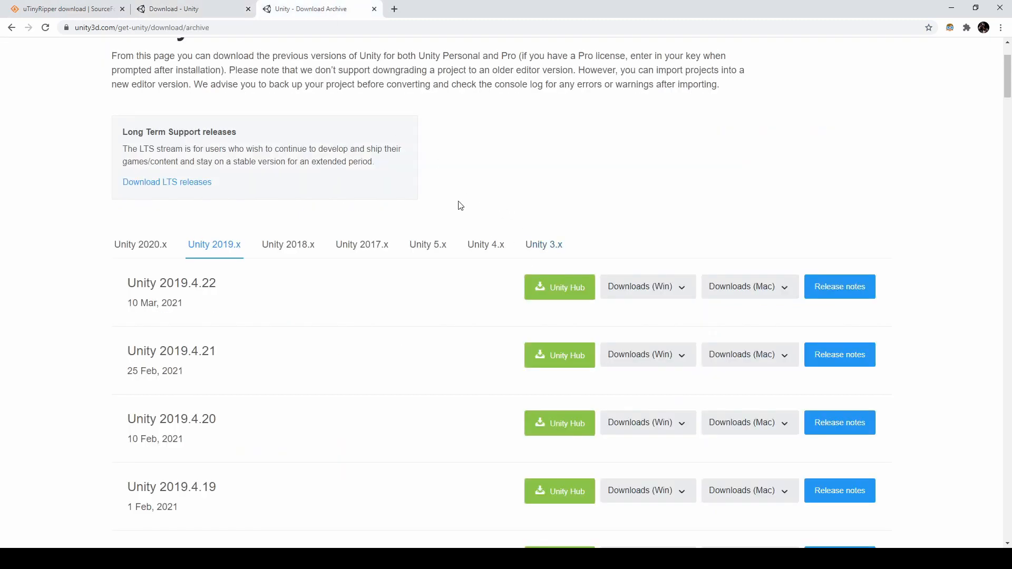
{"action": "mouse_move", "coordinate": [213, 421]}
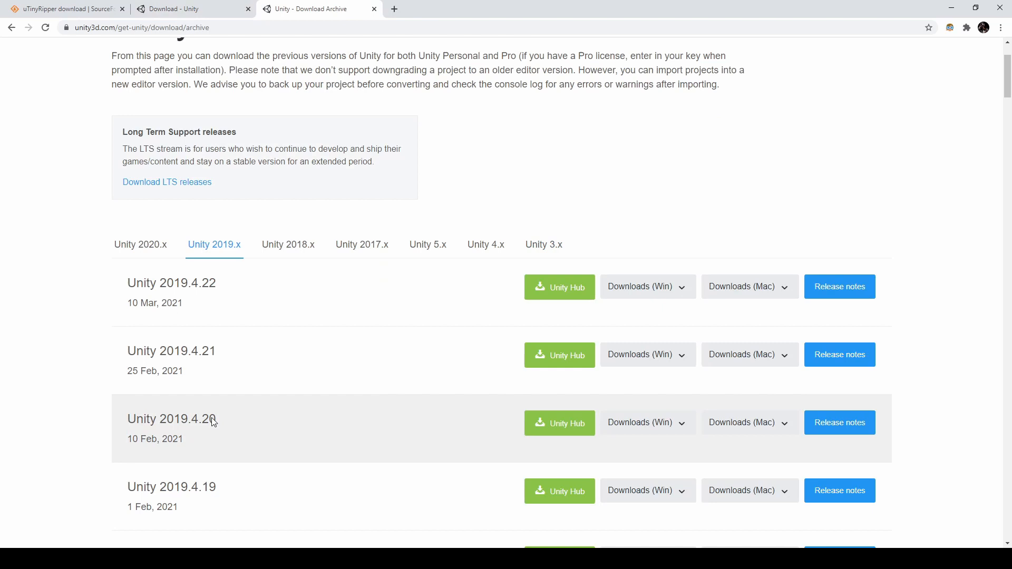
{"action": "mouse_move", "coordinate": [349, 428]}
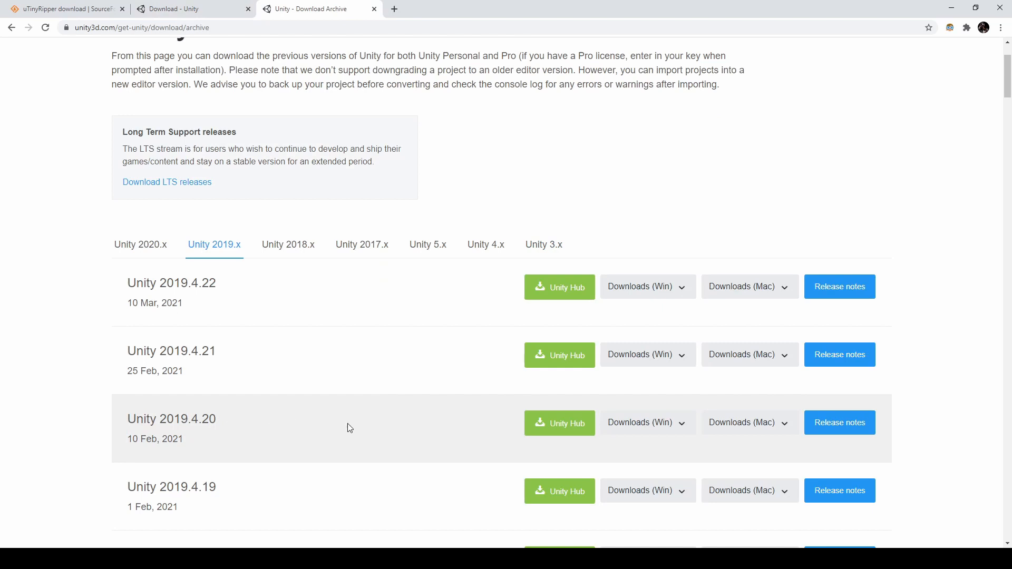
{"action": "mouse_move", "coordinate": [558, 423]}
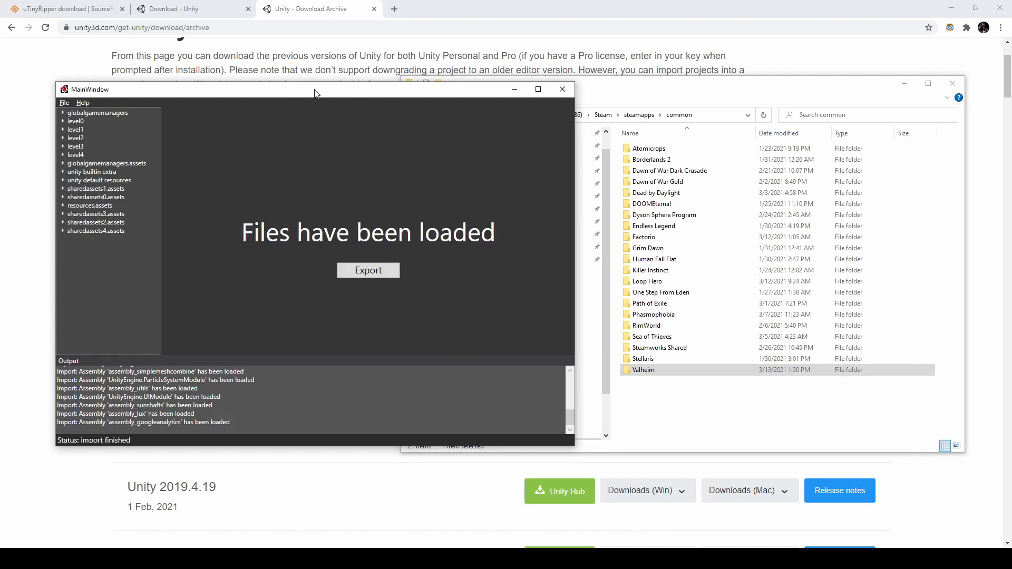
{"action": "mouse_move", "coordinate": [310, 97]}
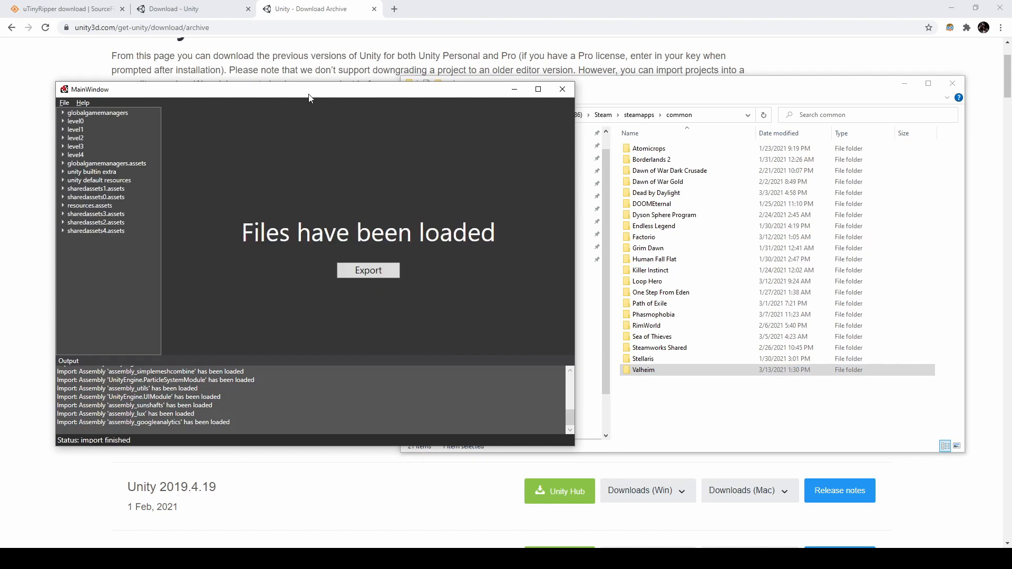
{"action": "mouse_move", "coordinate": [196, 285]}
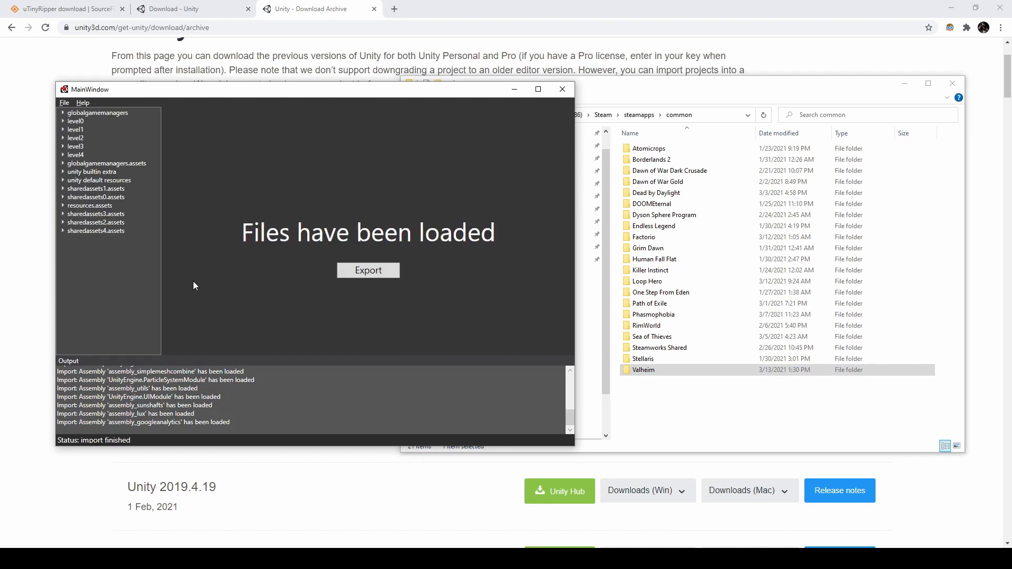
Export the loaded game files from uTinyRipper into the UnityExport folder
{"action": "left_click", "coordinate": [368, 270]}
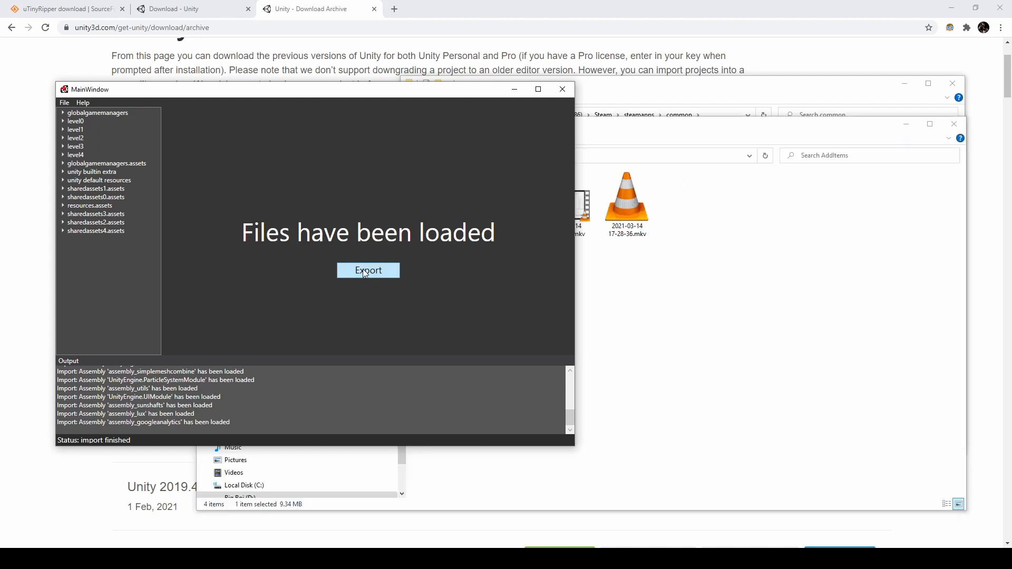
{"action": "left_click", "coordinate": [368, 270]}
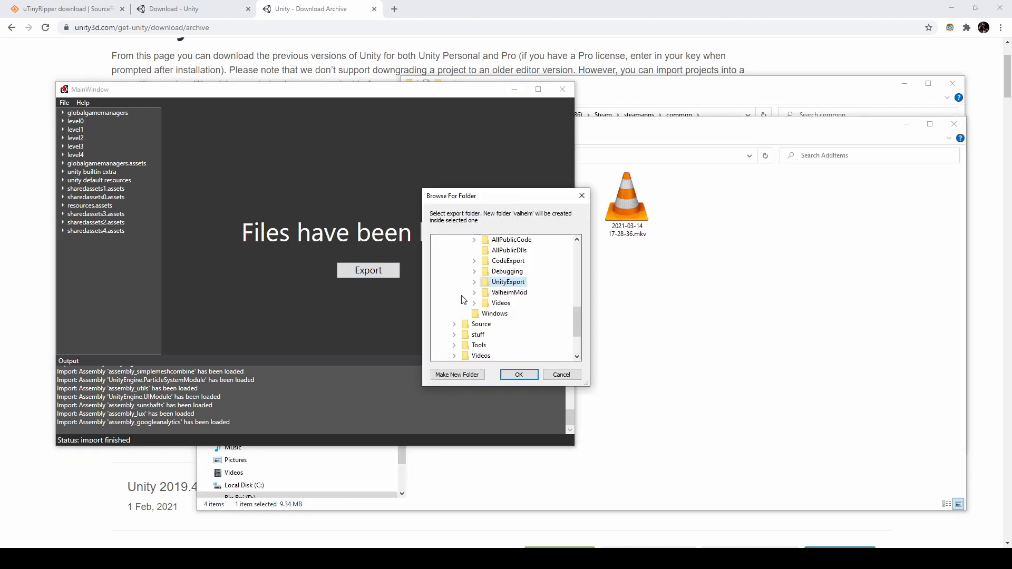
{"action": "left_click", "coordinate": [518, 374]}
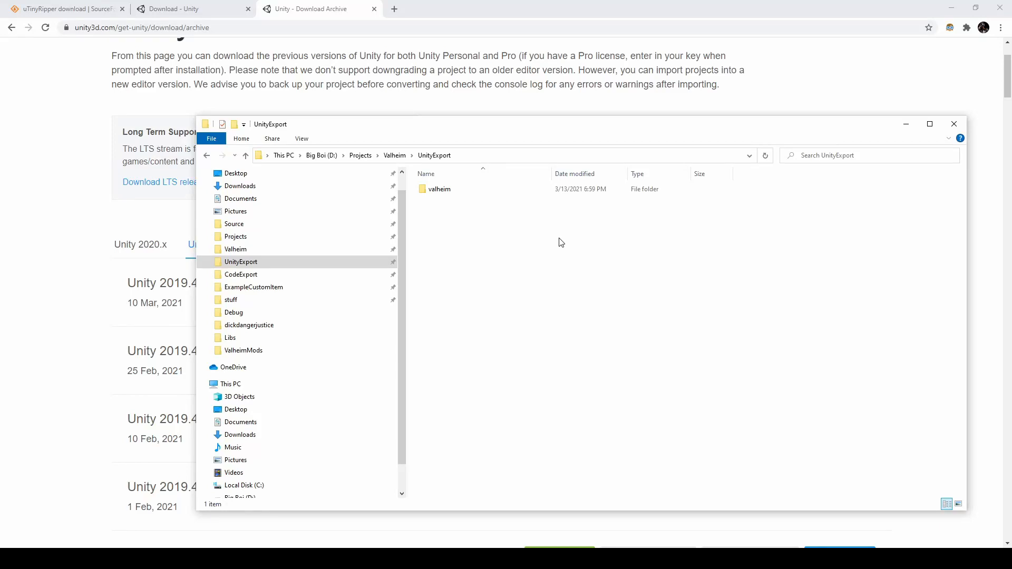
Inspect the exported valheim folder, select the ExampleCustomItem path, and launch Unity Hub
{"action": "double_click", "coordinate": [439, 190]}
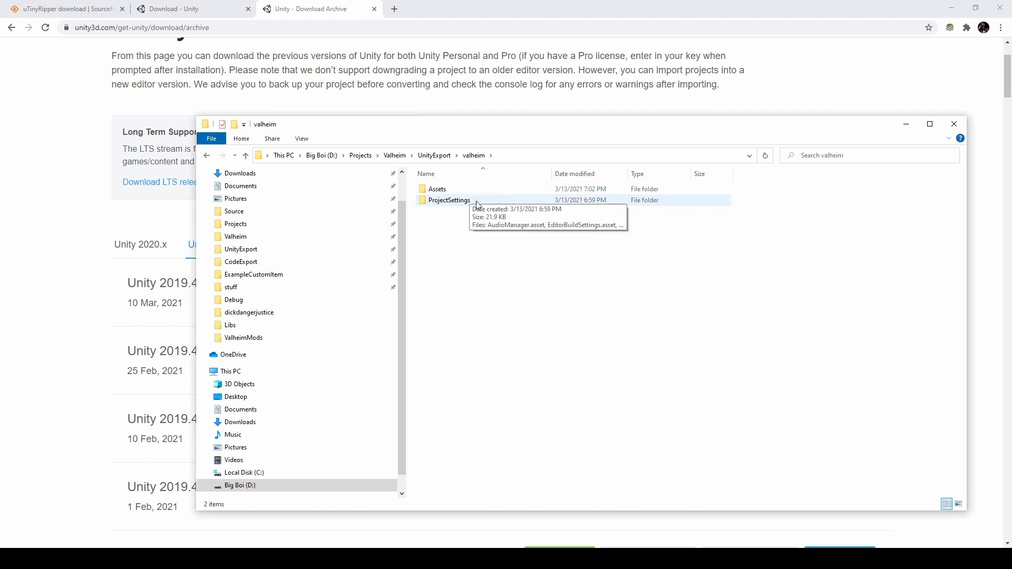
{"action": "mouse_move", "coordinate": [532, 312]}
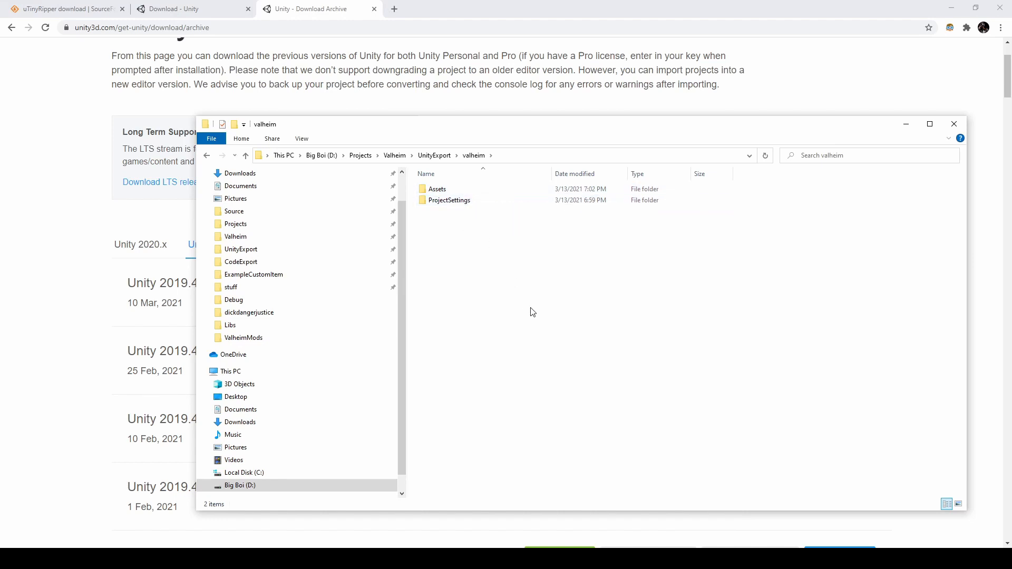
{"action": "mouse_move", "coordinate": [483, 238]}
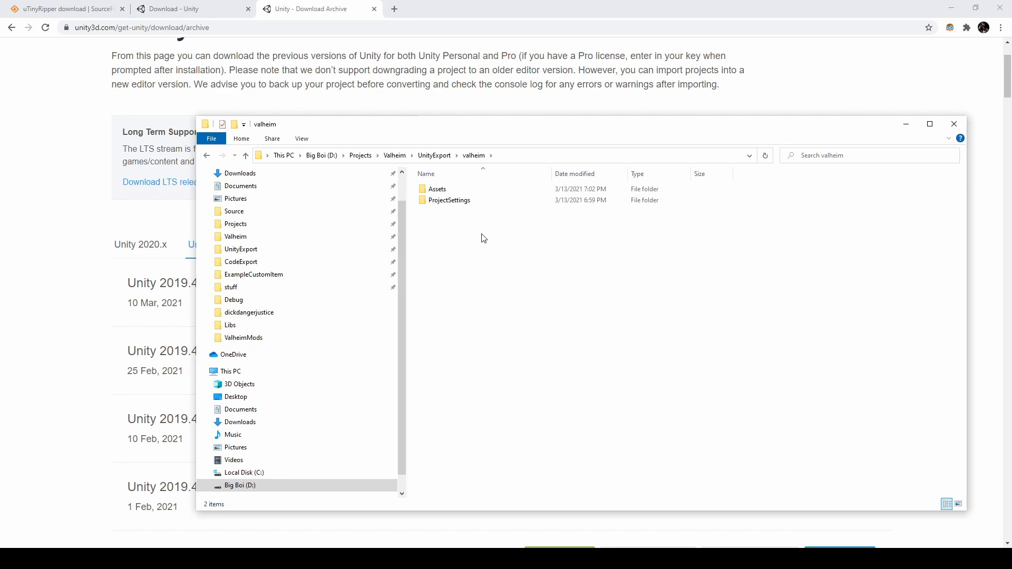
{"action": "mouse_move", "coordinate": [502, 262]}
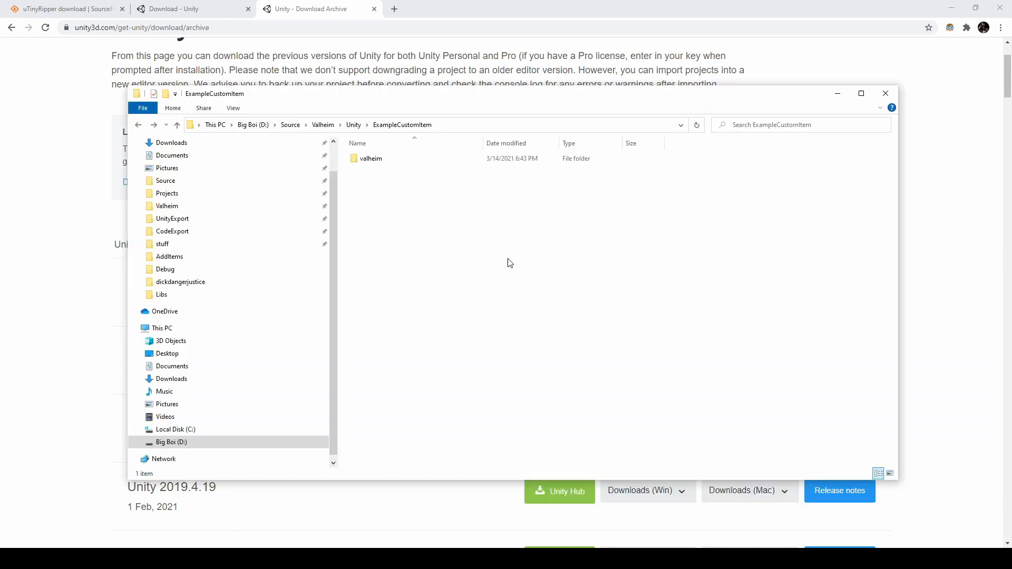
{"action": "left_click", "coordinate": [370, 158]}
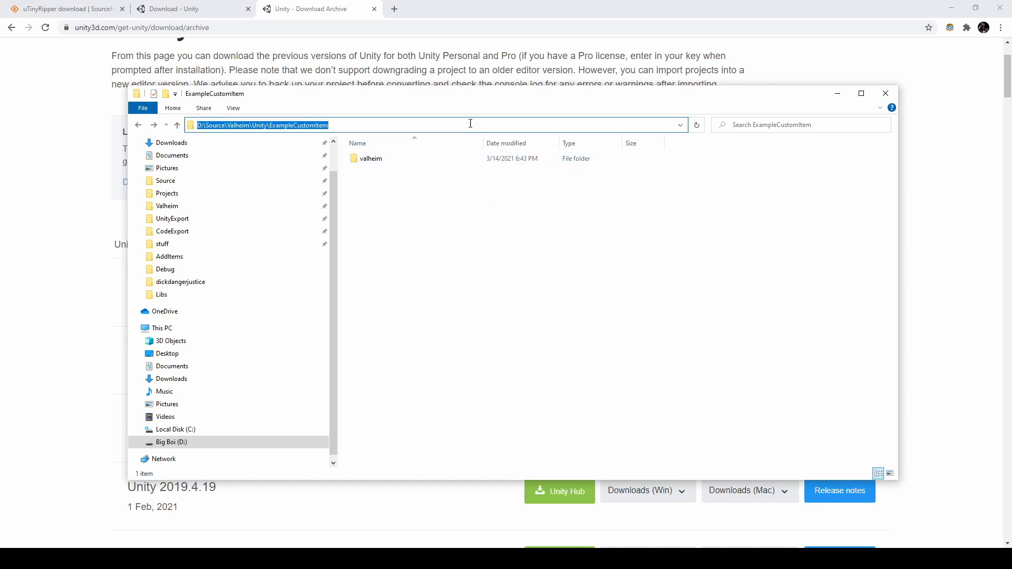
{"action": "mouse_move", "coordinate": [594, 468]}
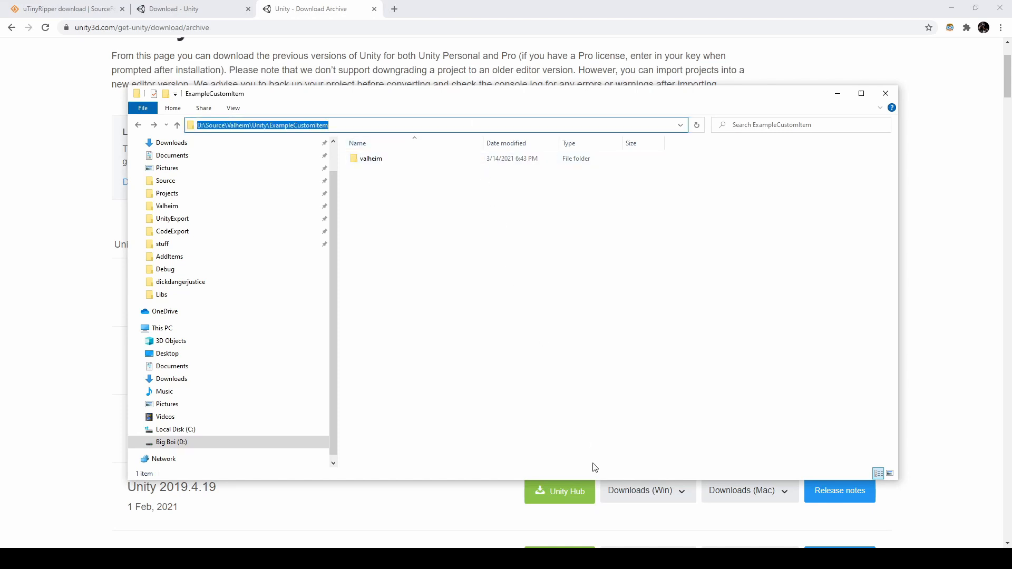
{"action": "left_click", "coordinate": [558, 491]}
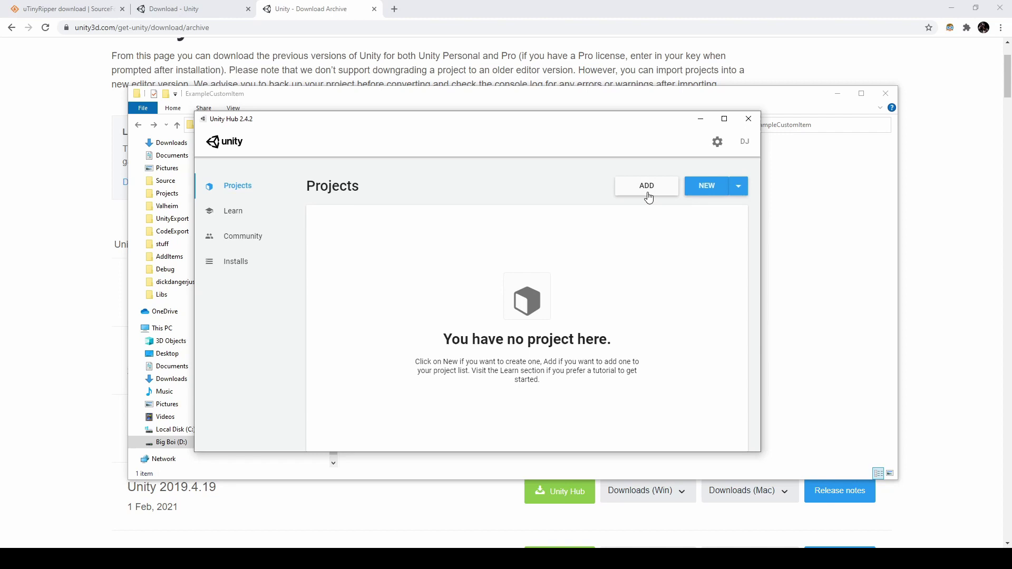
Add the valheim folder to Unity Hub and open it in 2019.4.20f1, accepting the upgrade
{"action": "left_click", "coordinate": [645, 186]}
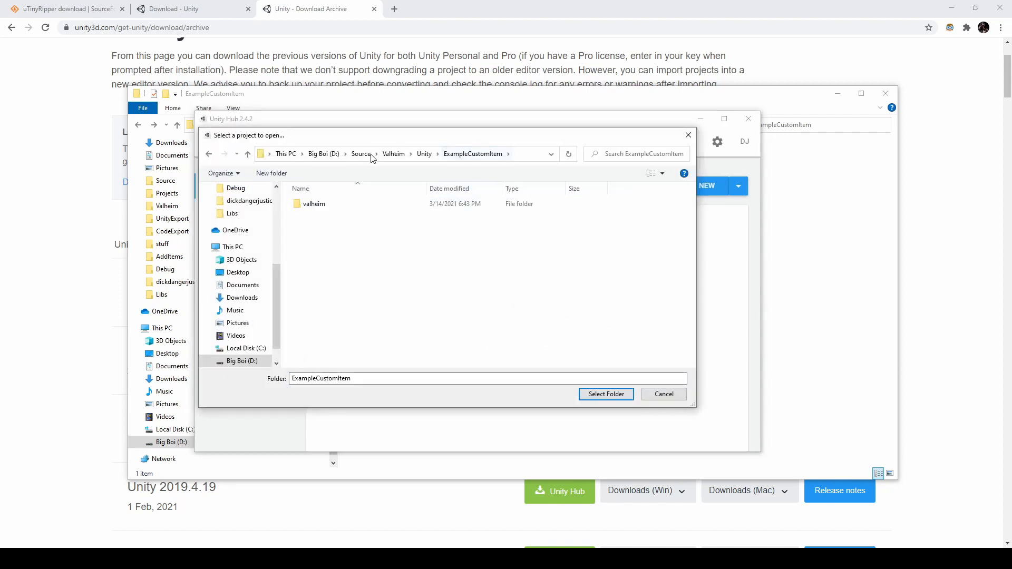
{"action": "left_click", "coordinate": [314, 204]}
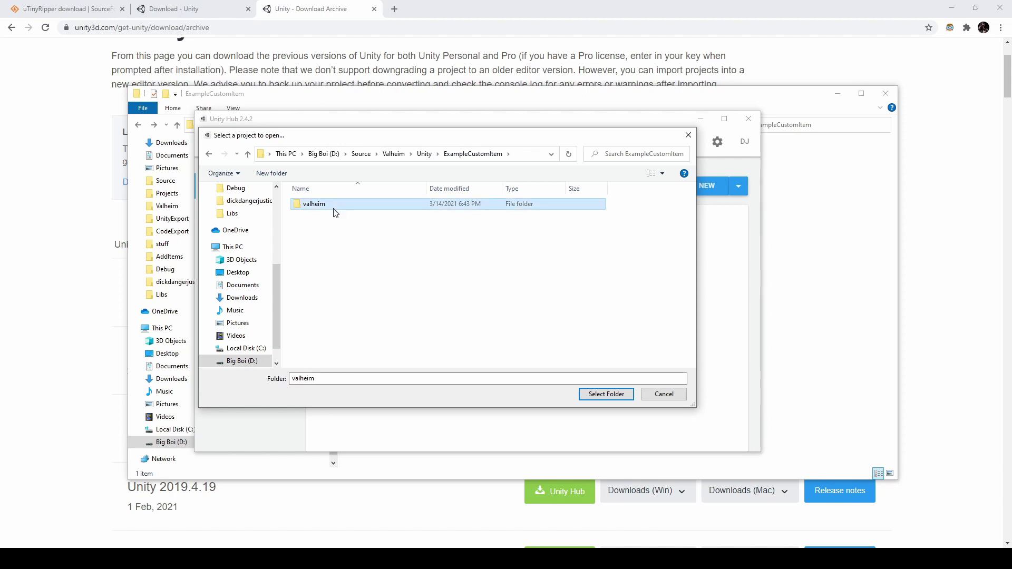
{"action": "mouse_move", "coordinate": [605, 393]}
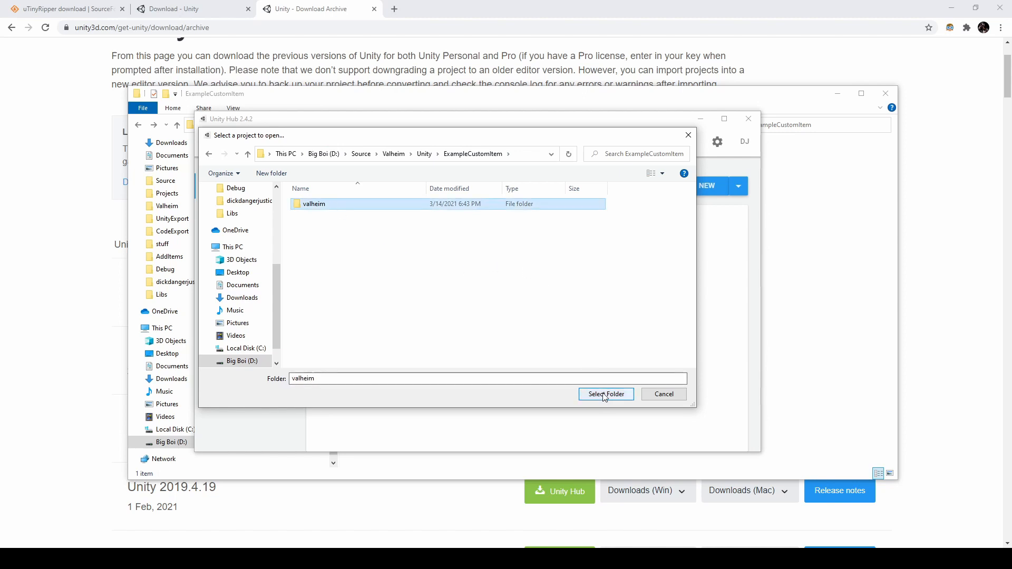
{"action": "left_click", "coordinate": [605, 394]}
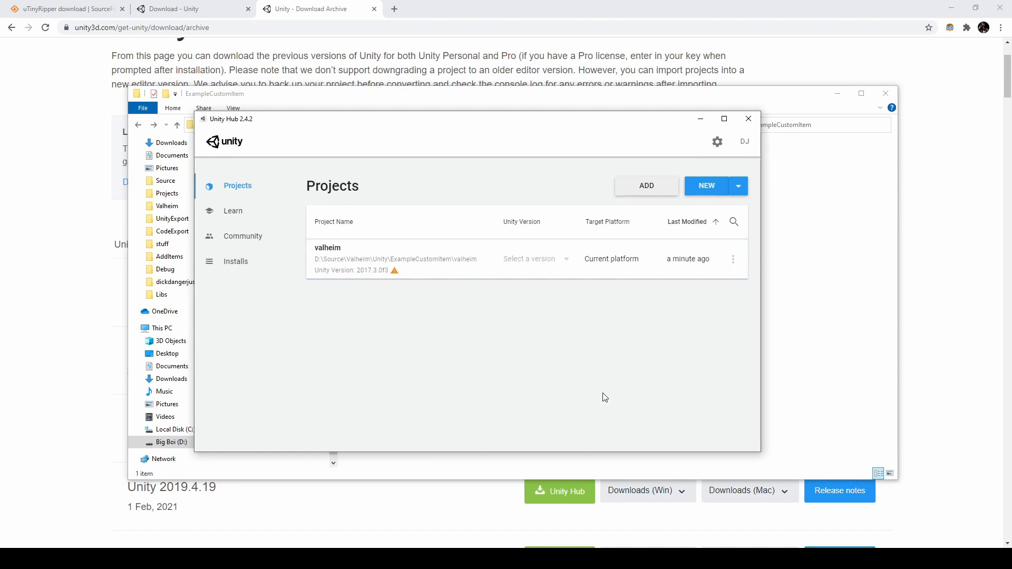
{"action": "mouse_move", "coordinate": [359, 300]}
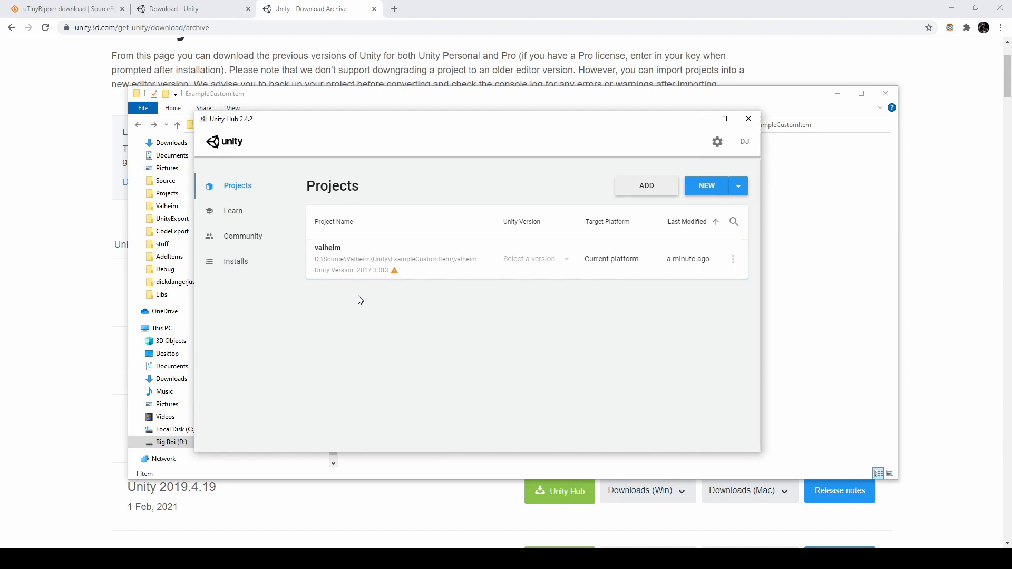
{"action": "mouse_move", "coordinate": [360, 281]}
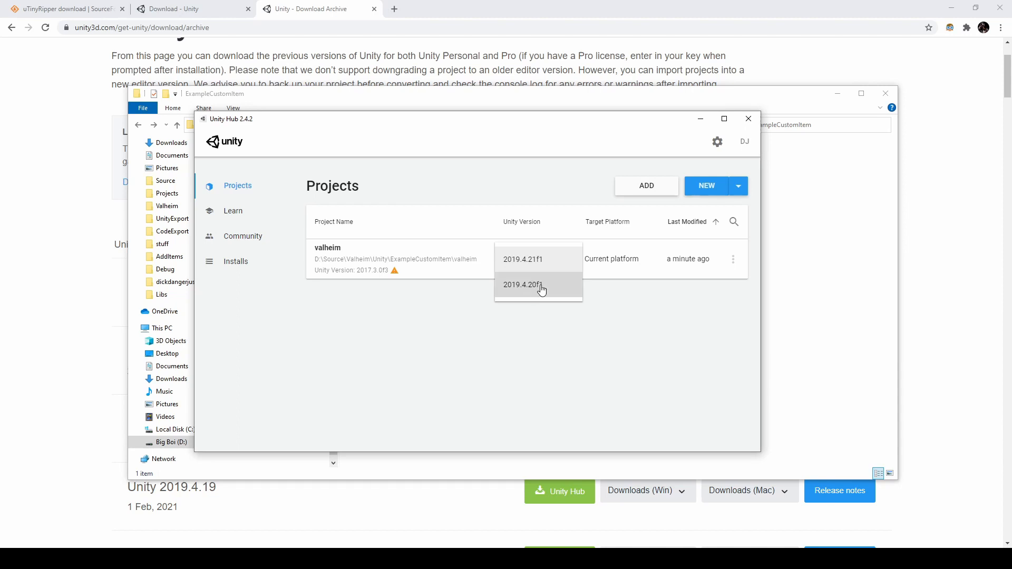
{"action": "left_click", "coordinate": [539, 285]}
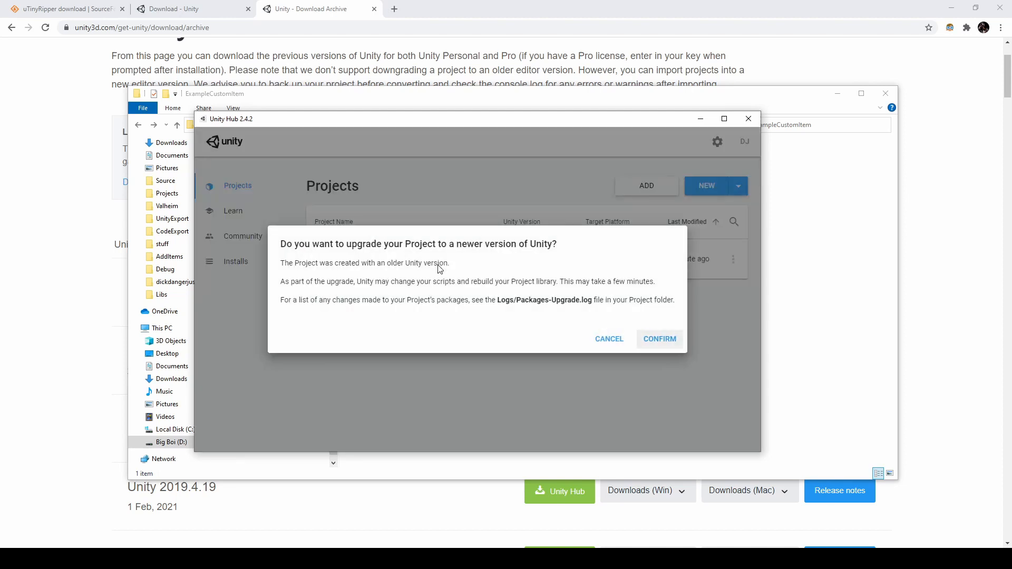
{"action": "mouse_move", "coordinate": [620, 300]}
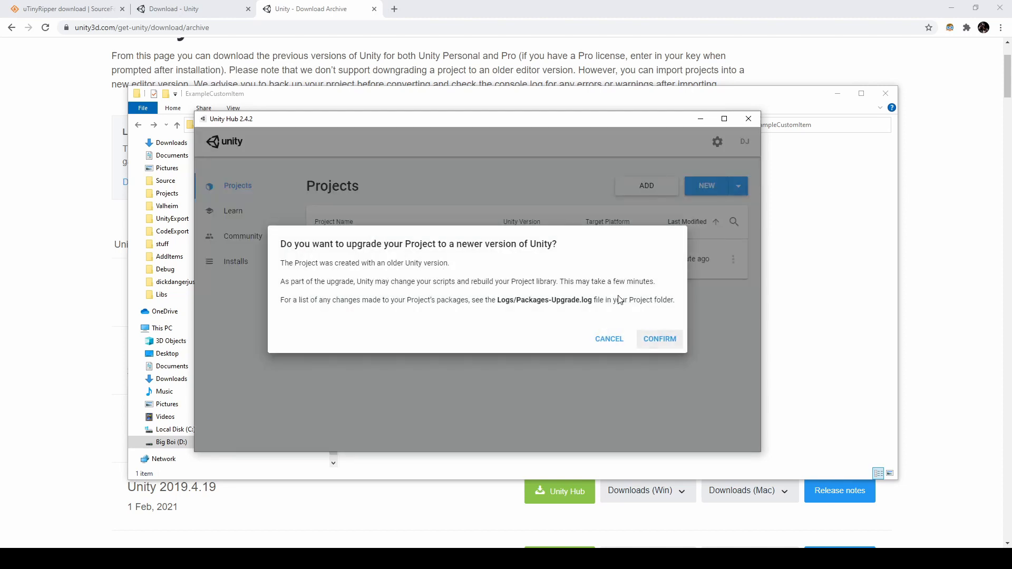
{"action": "left_click", "coordinate": [658, 339]}
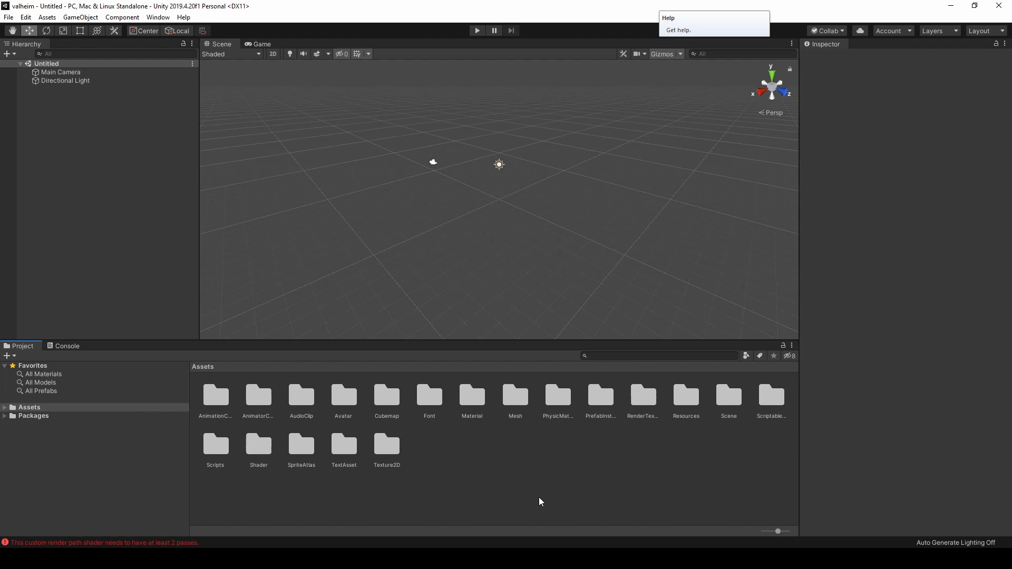
Search project assets for swordiron and open the SwordIron prefab in Prefab Mode
{"action": "left_click", "coordinate": [514, 477]}
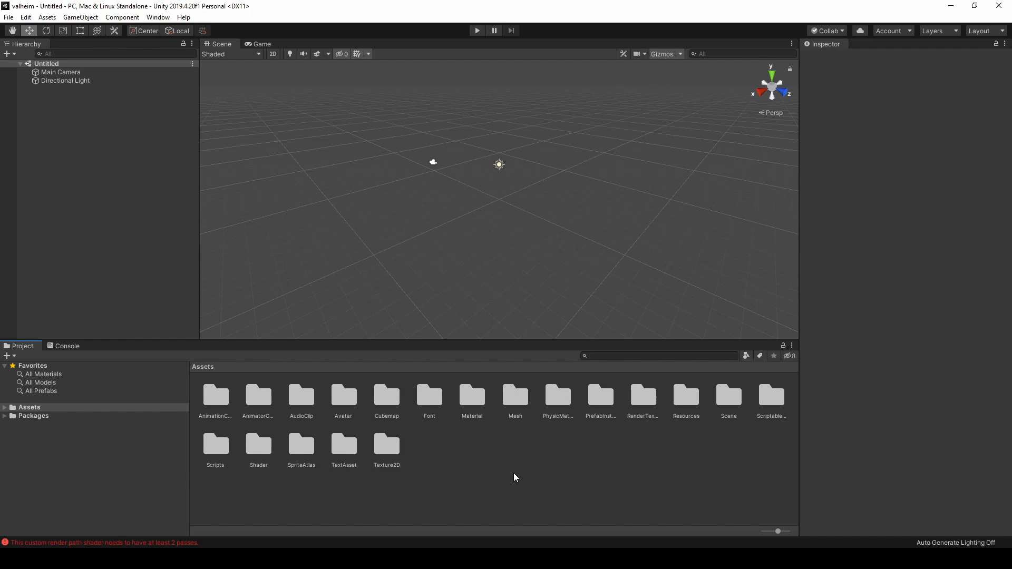
{"action": "left_click", "coordinate": [658, 356]}
{"action": "type", "text": "swordiron"}
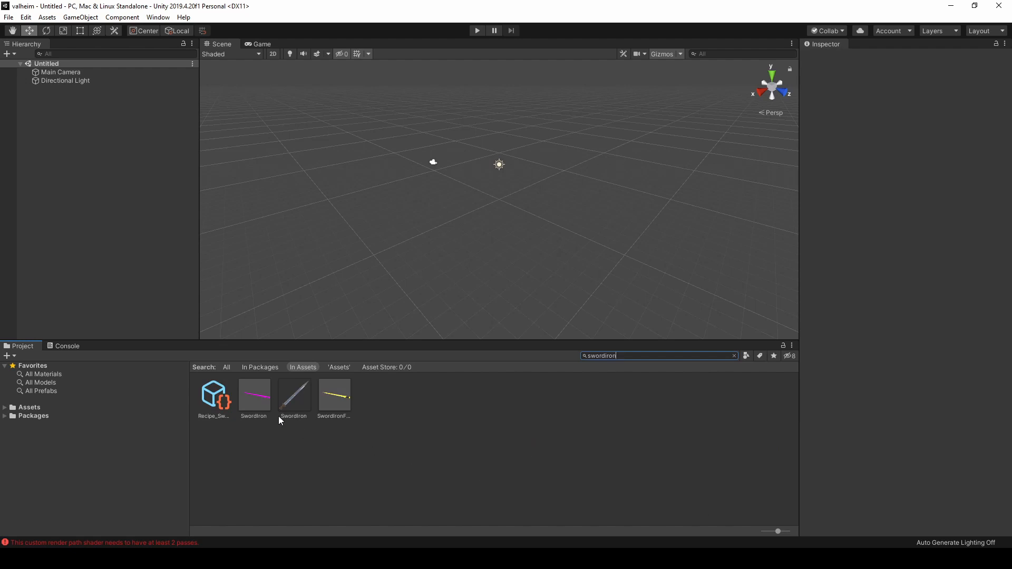
{"action": "double_click", "coordinate": [253, 394]}
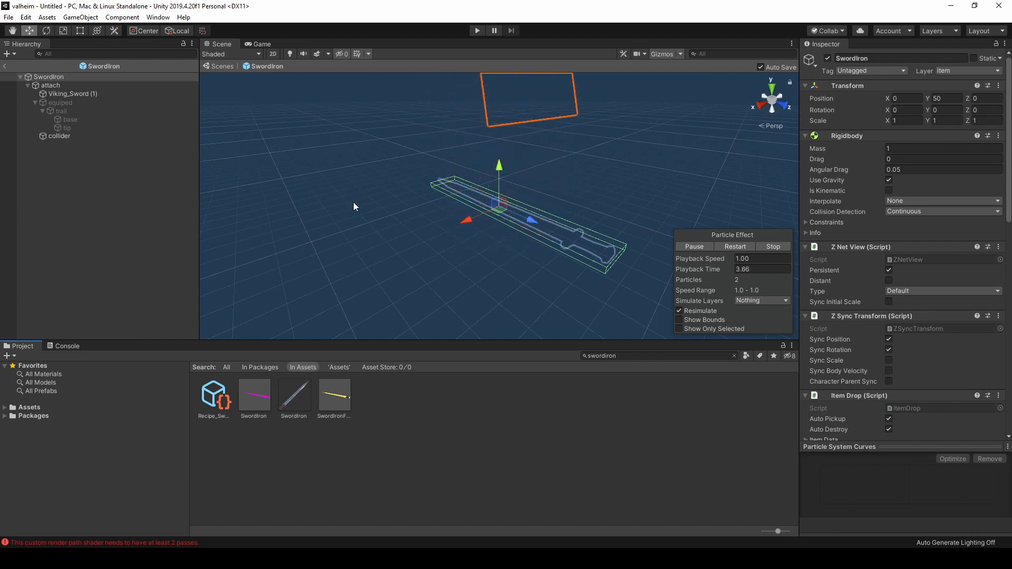
{"action": "left_click", "coordinate": [26, 18]}
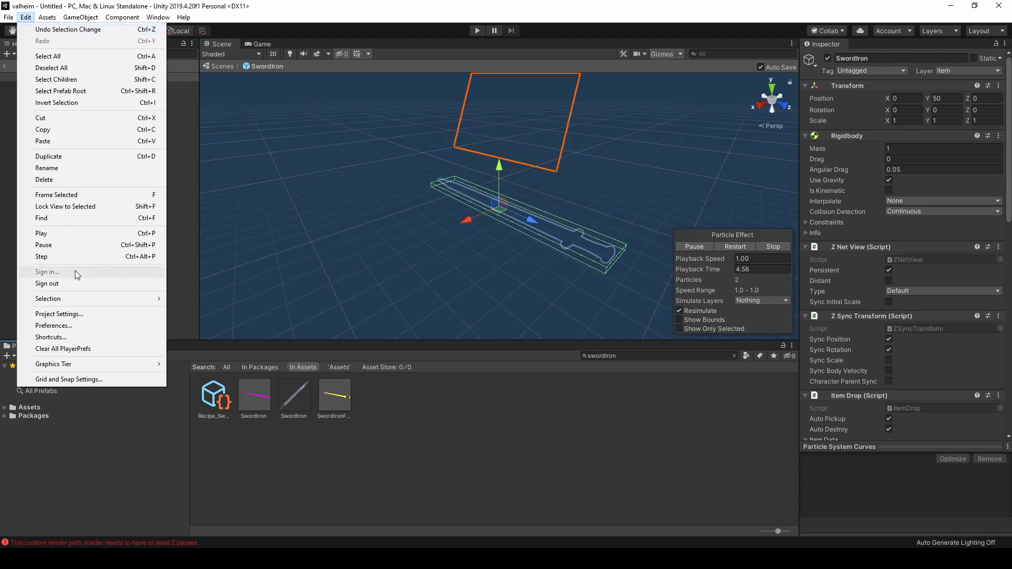
Change the Graphics Deferred shader from Custom to Built-in and close Project Settings
{"action": "left_click", "coordinate": [59, 313]}
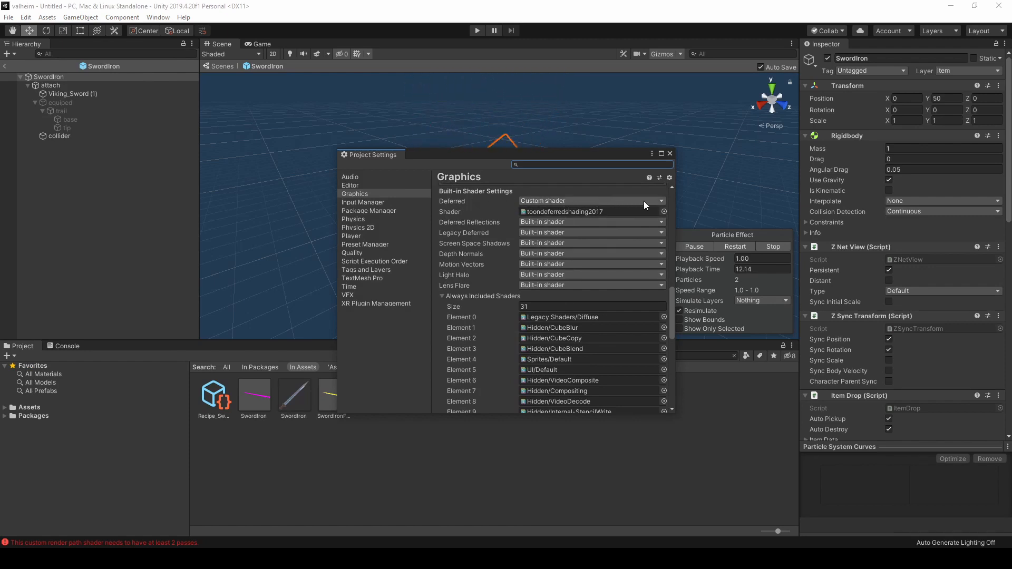
{"action": "left_click", "coordinate": [658, 201]}
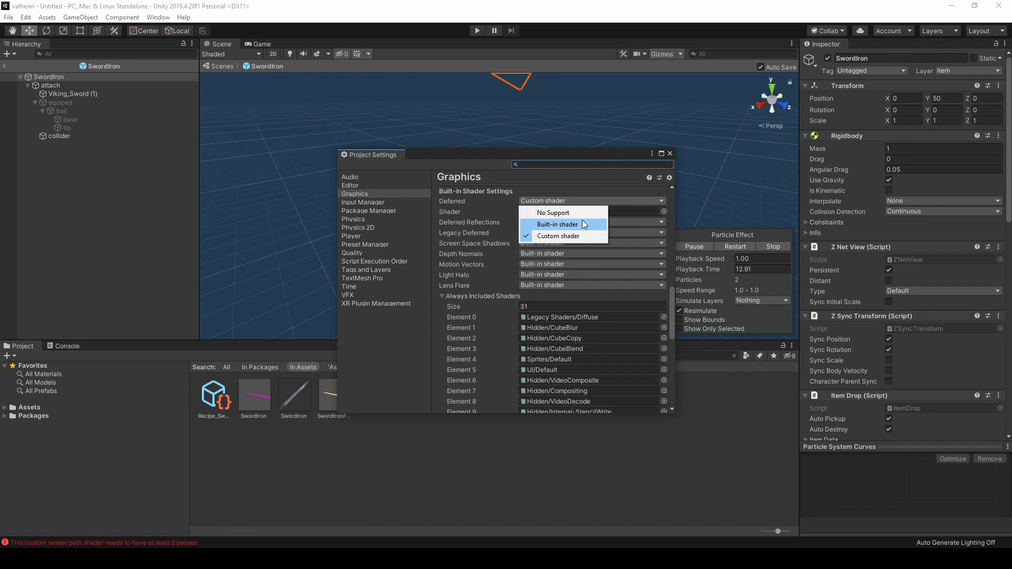
{"action": "left_click", "coordinate": [556, 224]}
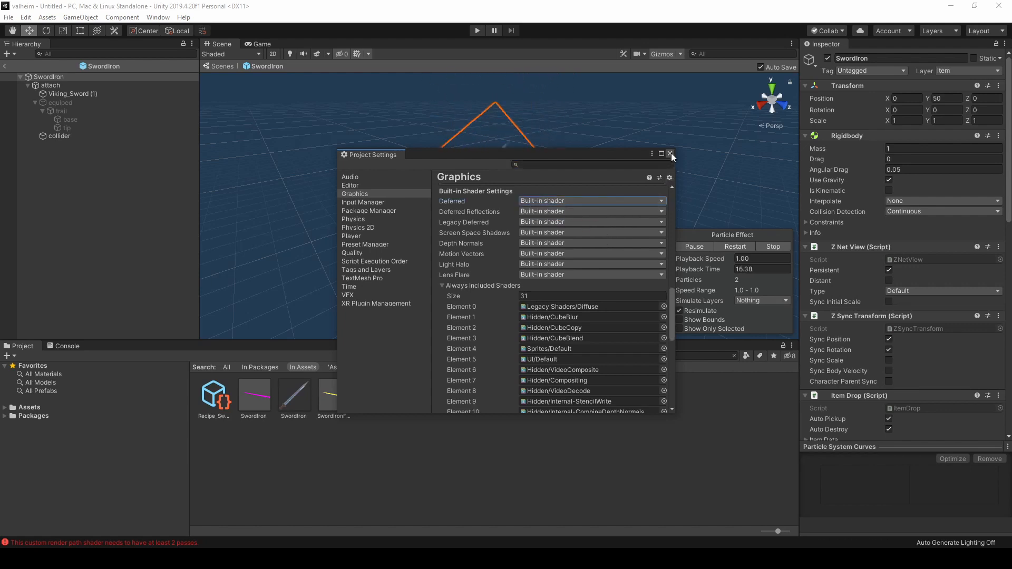
{"action": "left_click", "coordinate": [670, 153]}
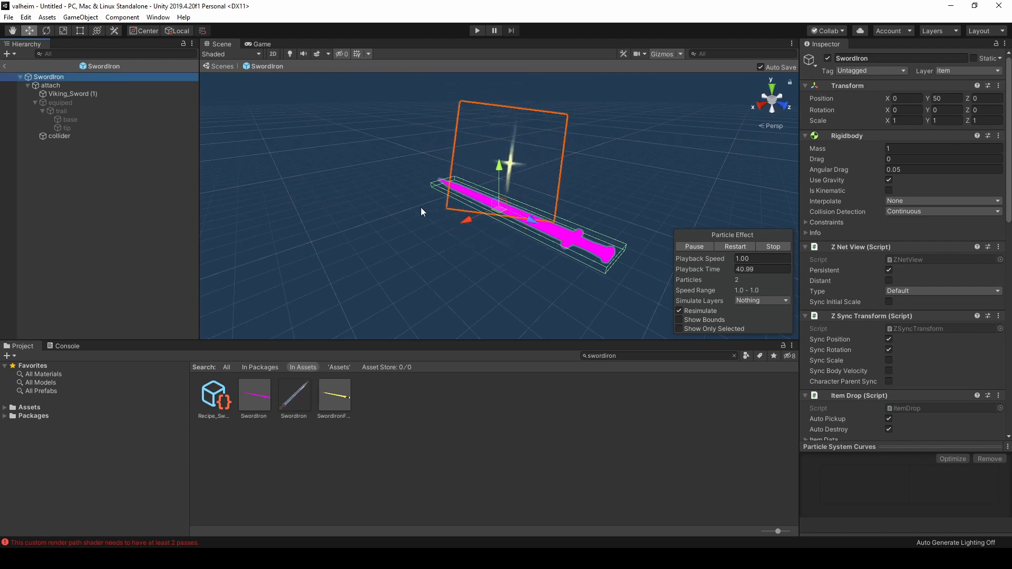
Select Viking_Sword (1) and switch its weapons1 material shader to Standard
{"action": "left_click", "coordinate": [71, 94]}
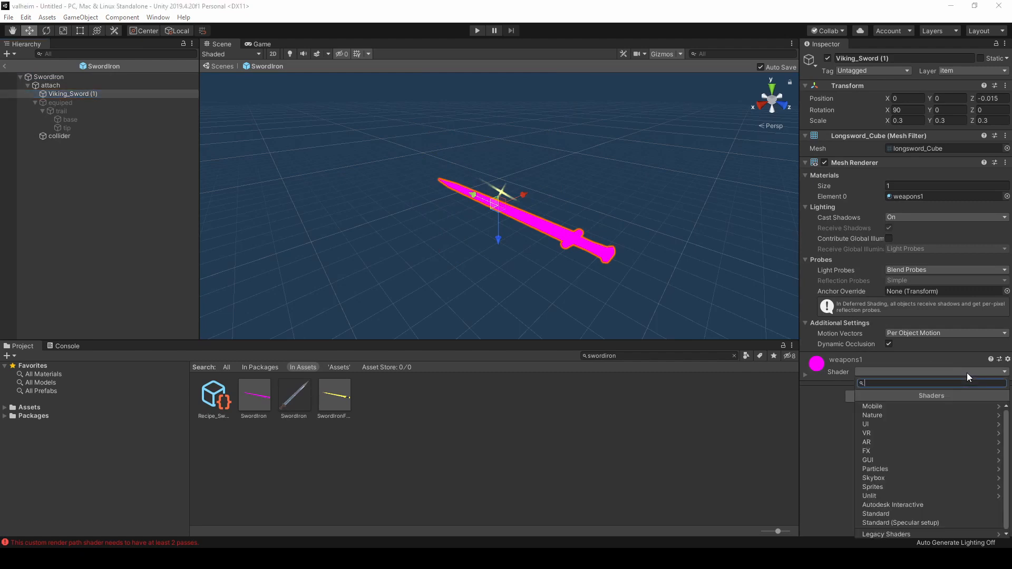
{"action": "left_click", "coordinate": [874, 513]}
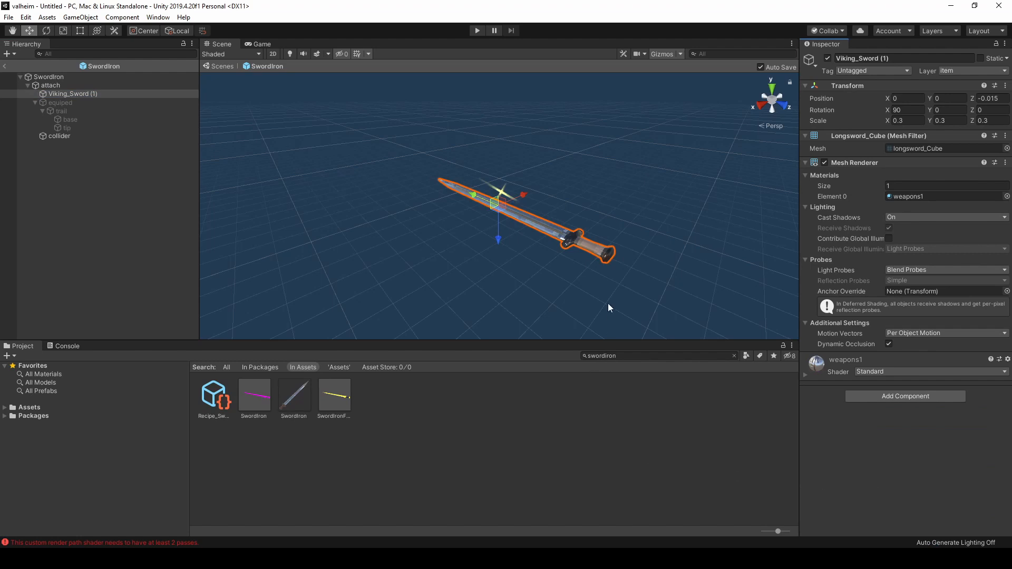
{"action": "mouse_move", "coordinate": [615, 201]}
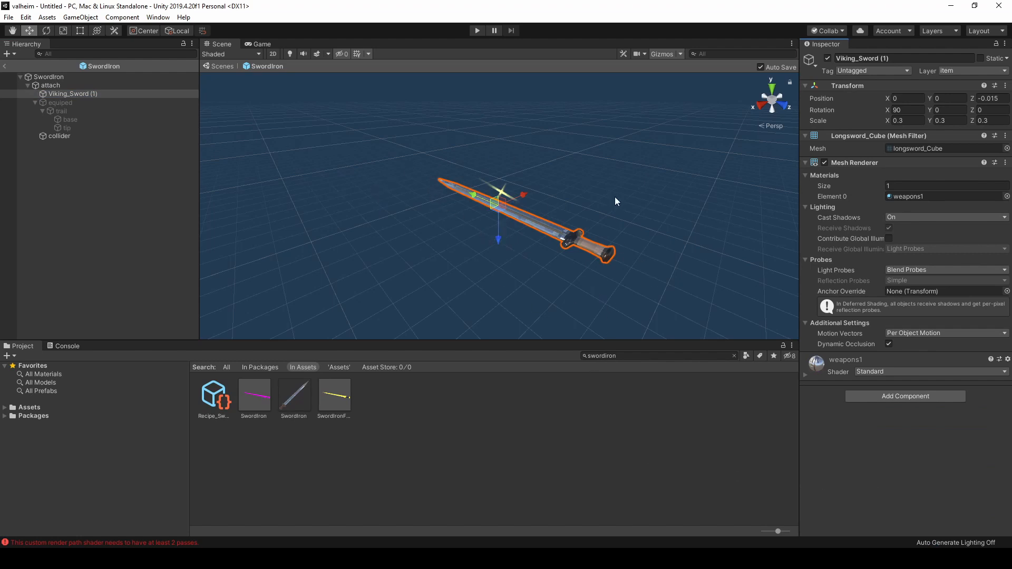
{"action": "mouse_move", "coordinate": [652, 247]}
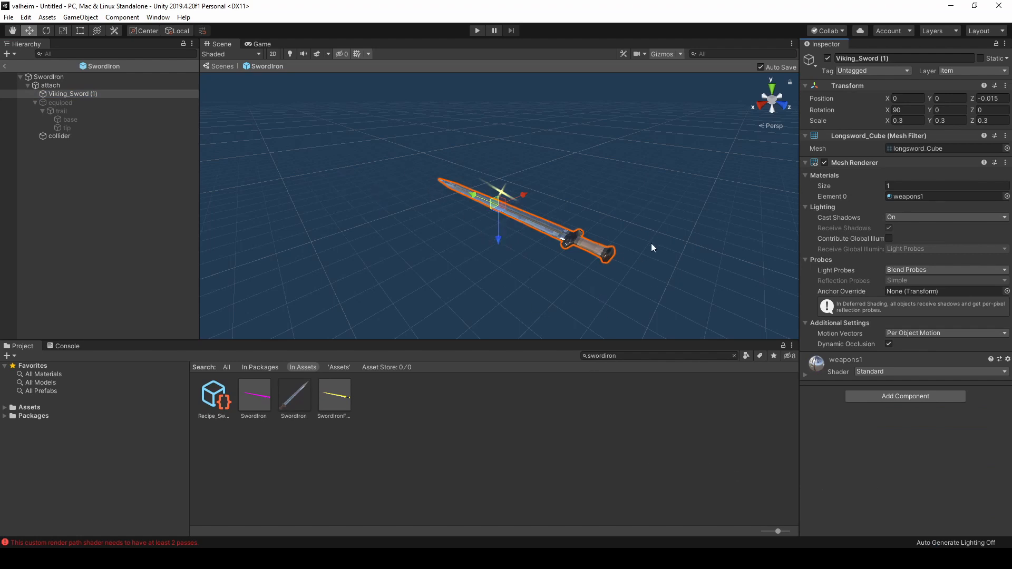
{"action": "mouse_move", "coordinate": [532, 260]}
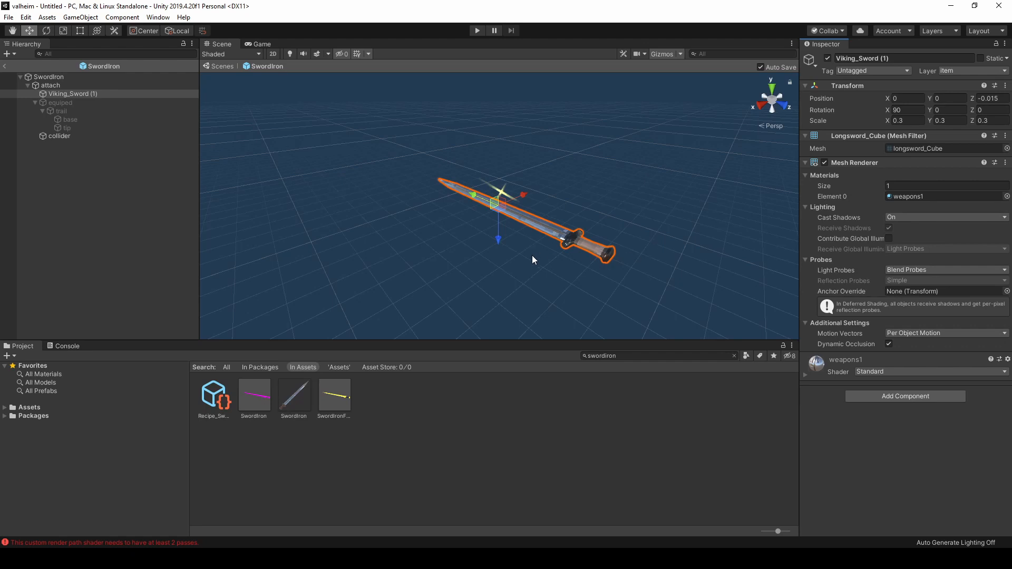
Create a CustomItems folder under Assets and search the project for swordiron
{"action": "left_click", "coordinate": [6, 407]}
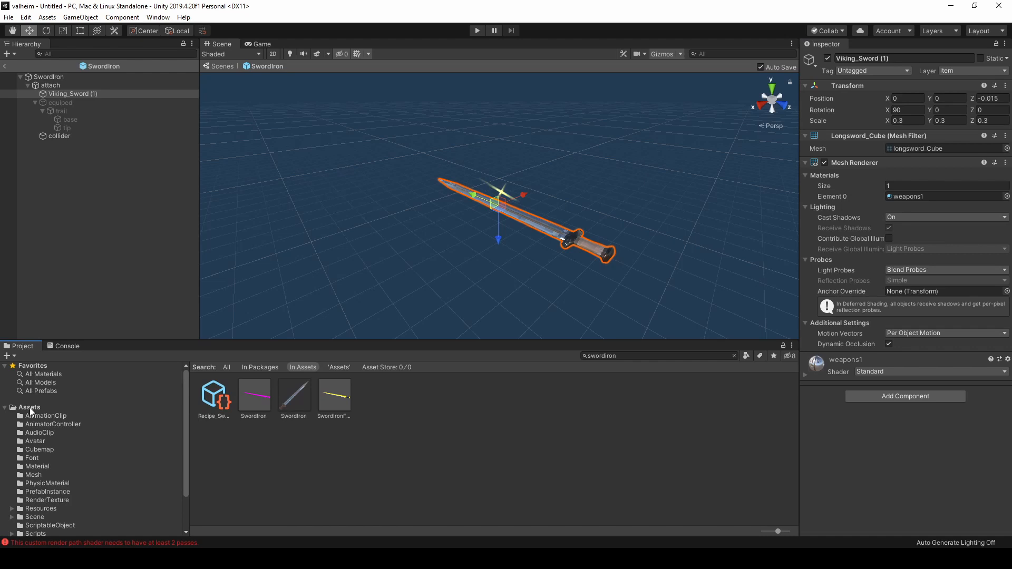
{"action": "right_click", "coordinate": [29, 406]}
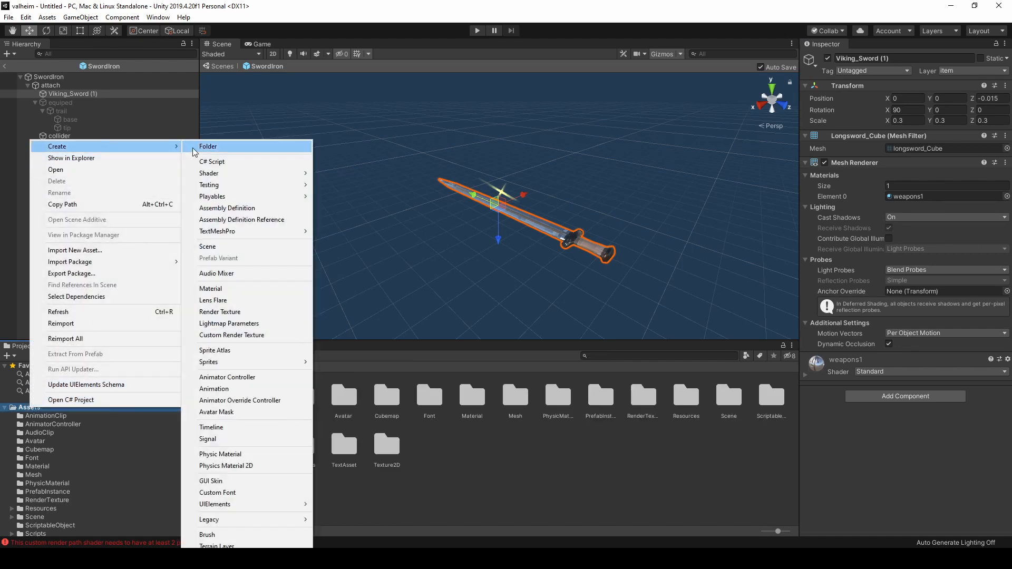
{"action": "left_click", "coordinate": [208, 147]}
{"action": "type", "text": "CustomItems"}
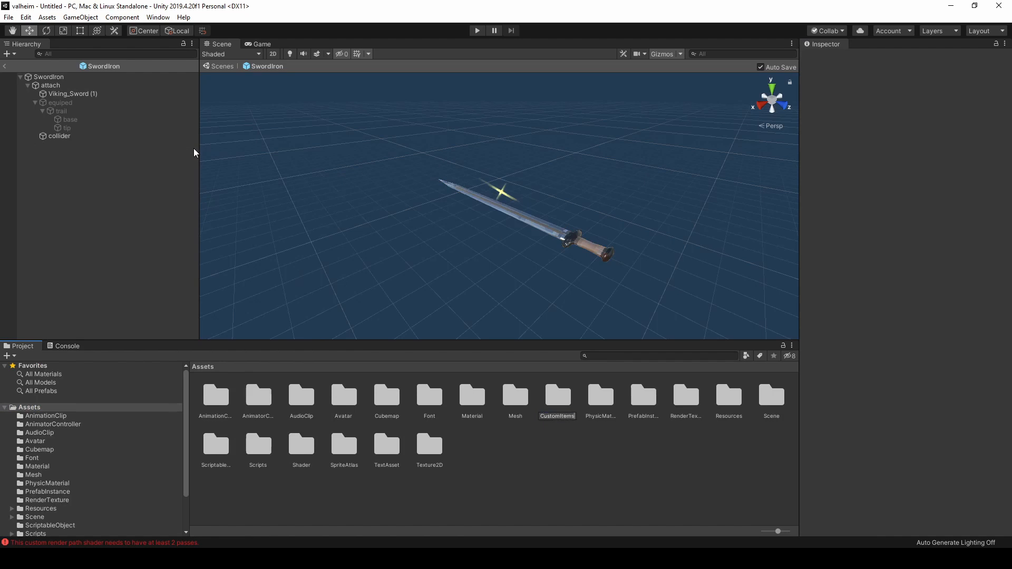
{"action": "left_click", "coordinate": [428, 395]}
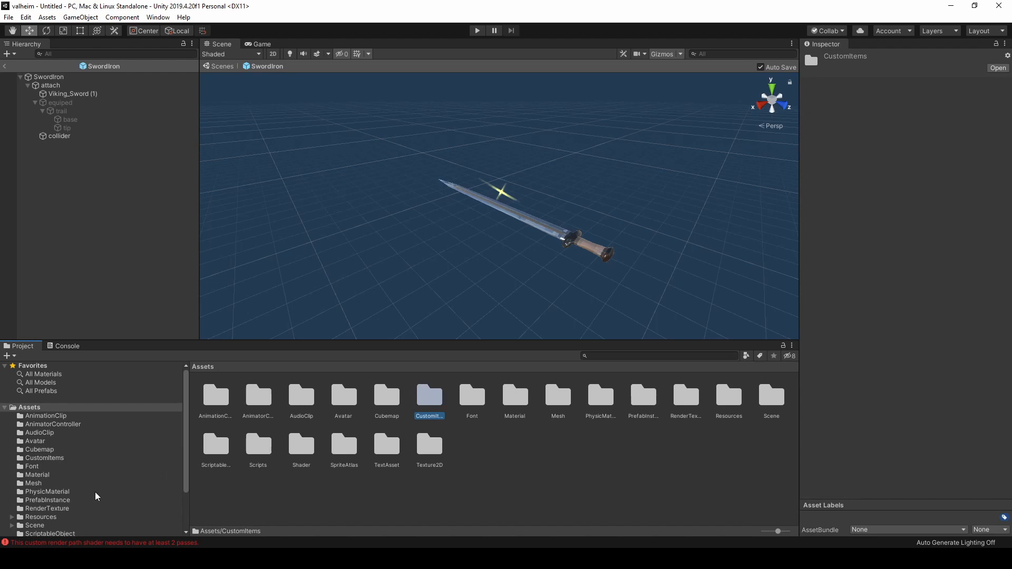
{"action": "left_click", "coordinate": [658, 356]}
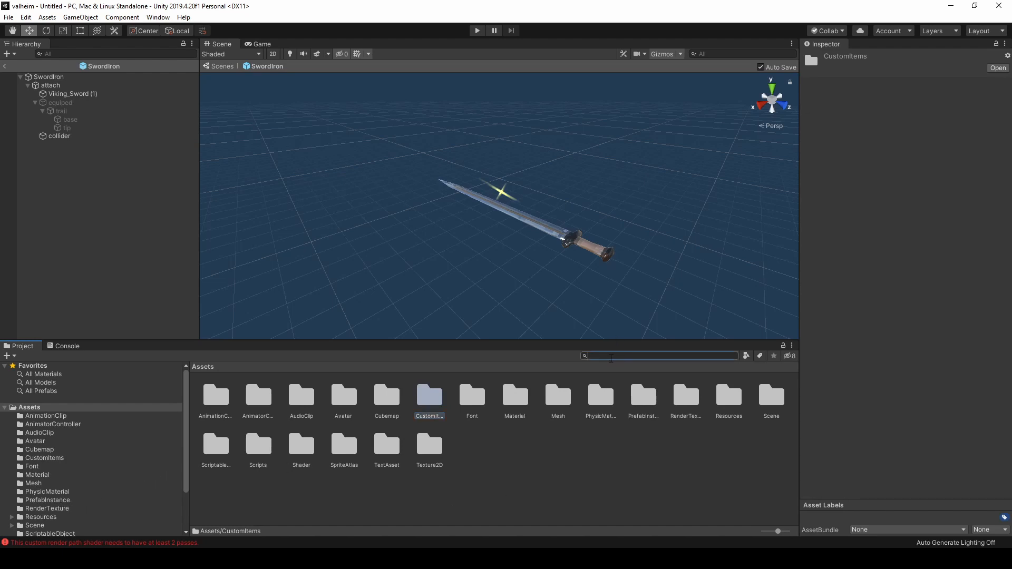
{"action": "type", "text": "swordiron"}
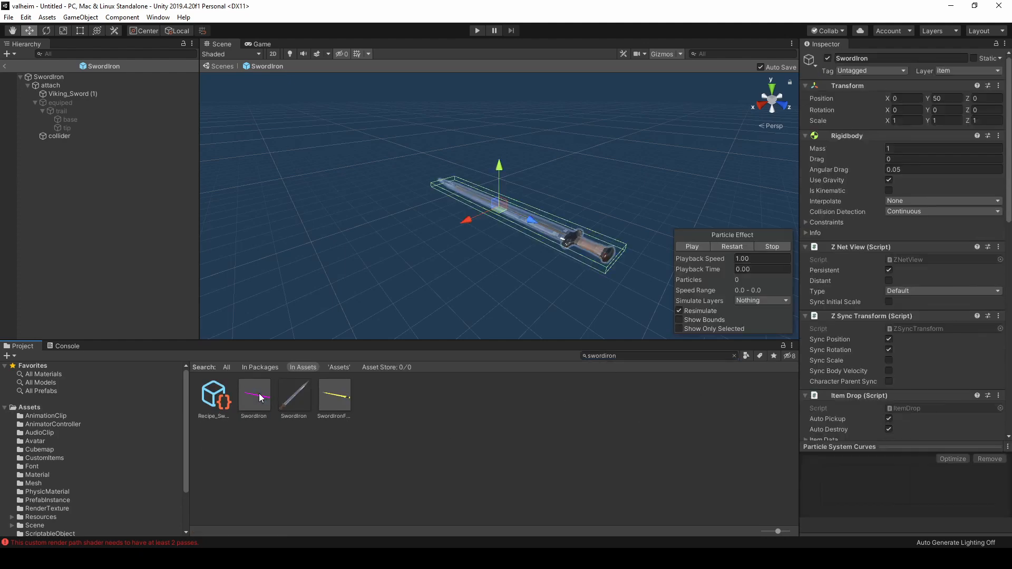
Duplicate the SwordIron prefab into CustomItems as SwordIron 1 and select it for renaming
{"action": "left_click", "coordinate": [254, 395]}
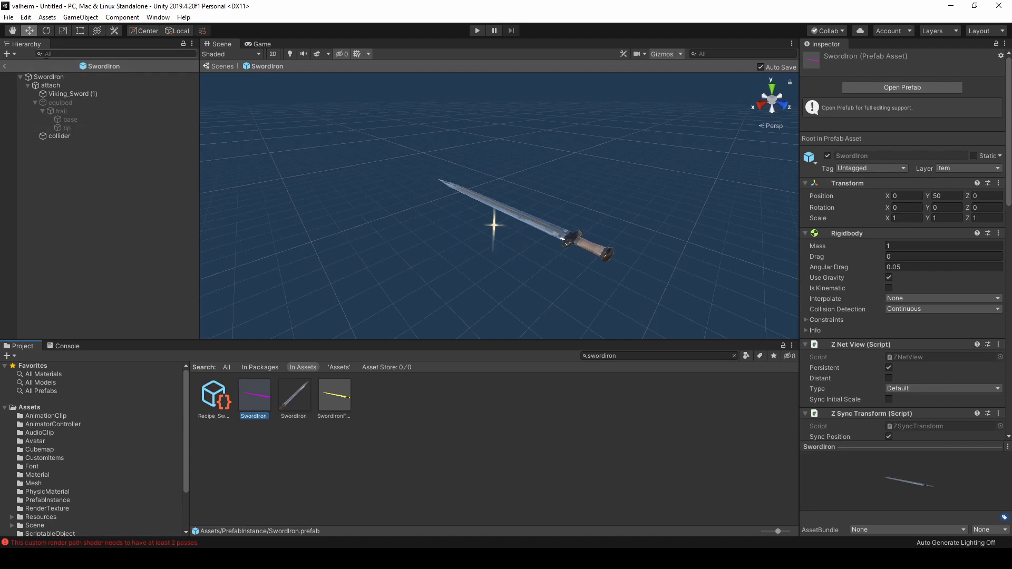
{"action": "left_click", "coordinate": [25, 17]}
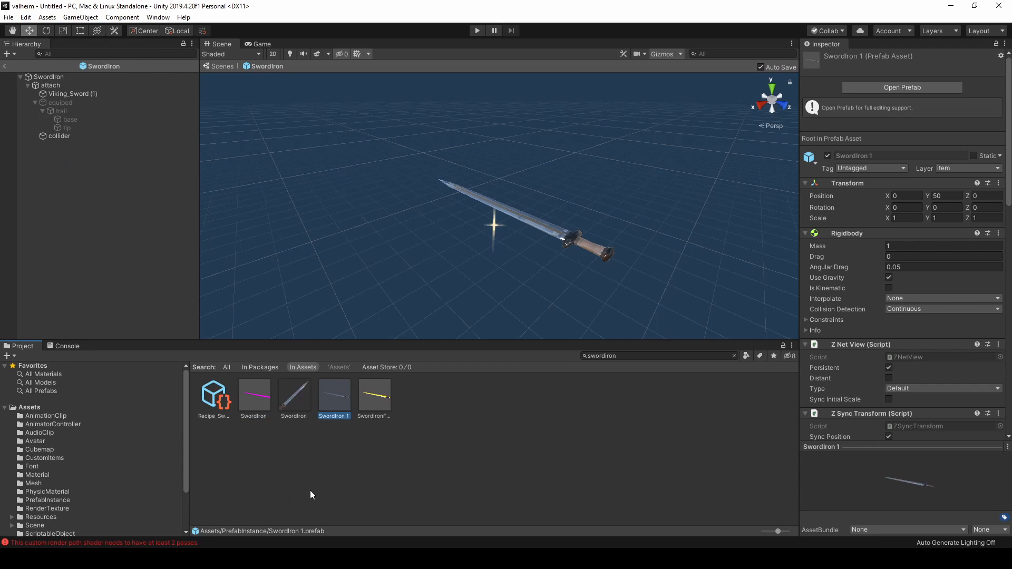
{"action": "left_click", "coordinate": [254, 396]}
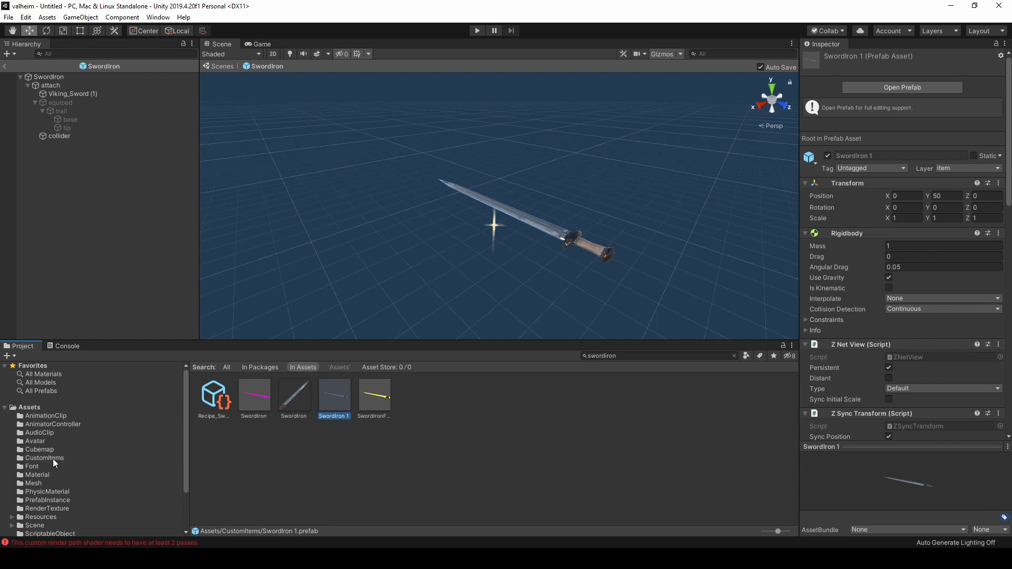
{"action": "left_click", "coordinate": [44, 458]}
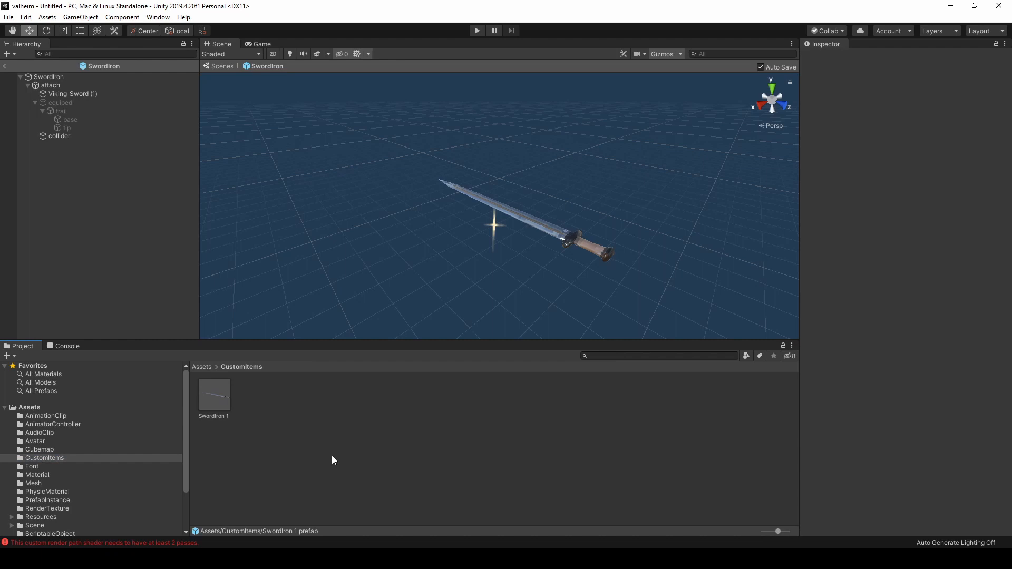
{"action": "left_click", "coordinate": [214, 394]}
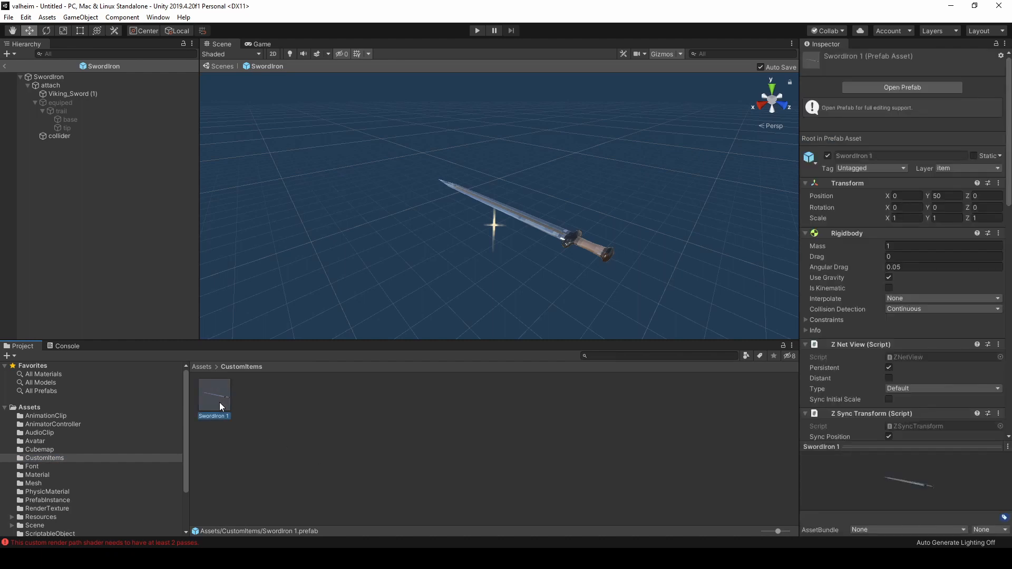
{"action": "mouse_move", "coordinate": [370, 467]}
{"action": "type", "text": "ExampleSword"}
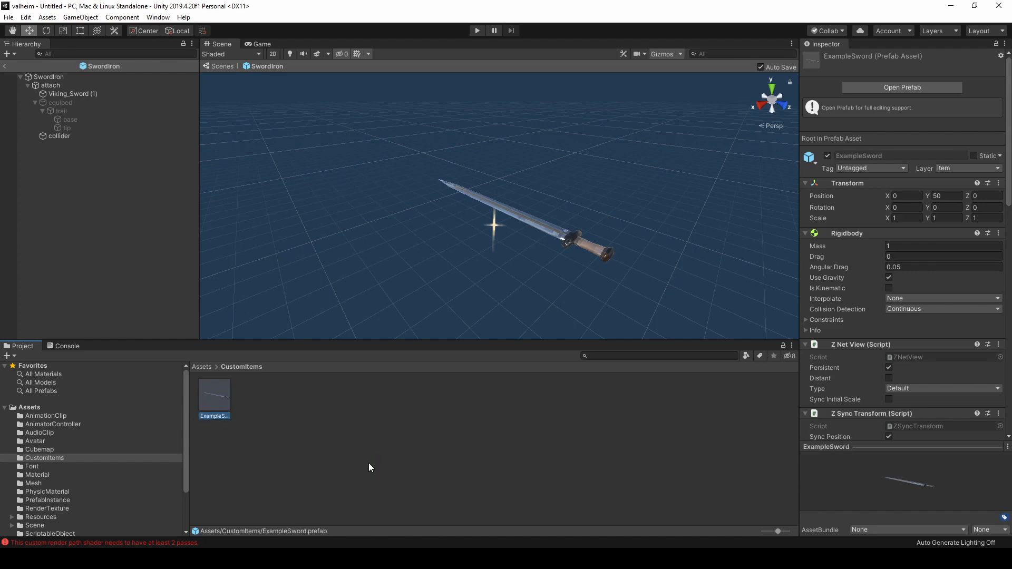
{"action": "mouse_move", "coordinate": [270, 399]}
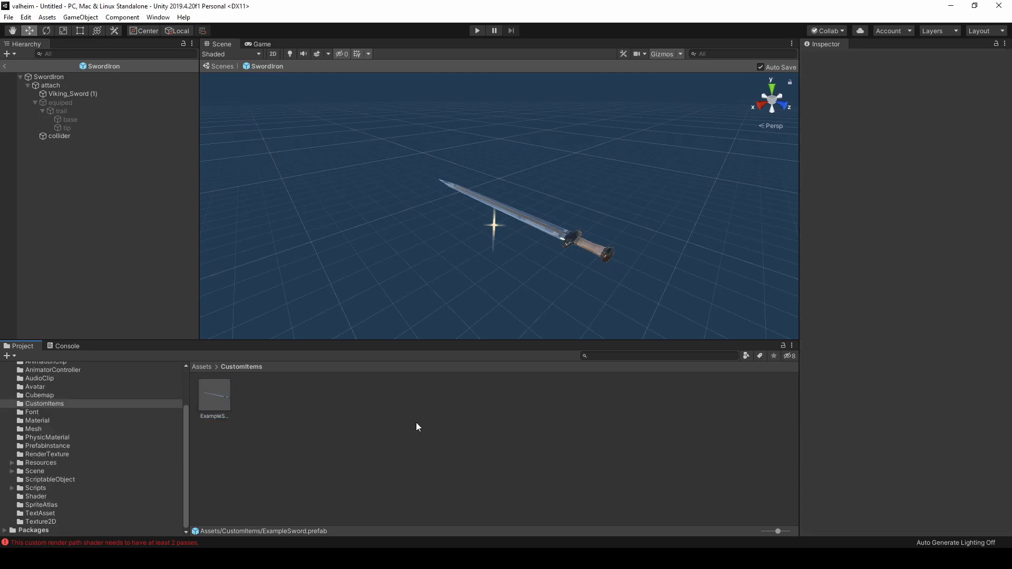
Create an Assembly Definition inside the Scripts/assembly_valheim folder
{"action": "left_click", "coordinate": [35, 488]}
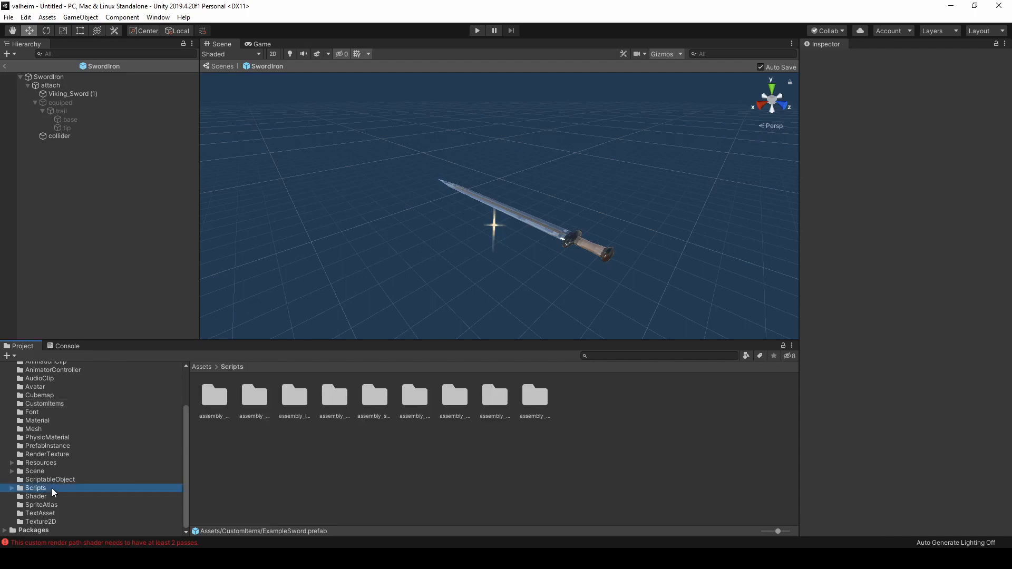
{"action": "mouse_move", "coordinate": [468, 478]}
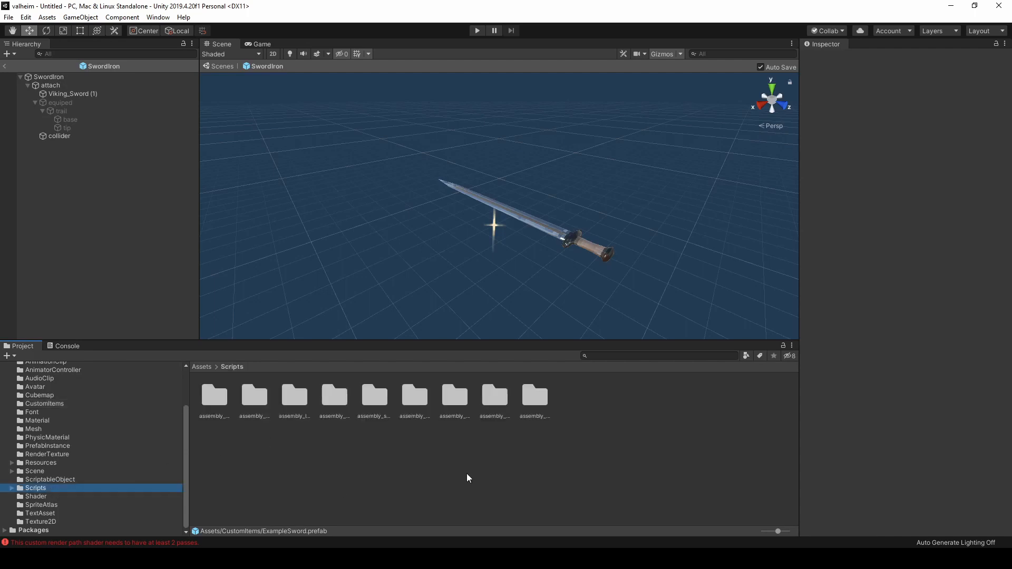
{"action": "mouse_move", "coordinate": [549, 448]}
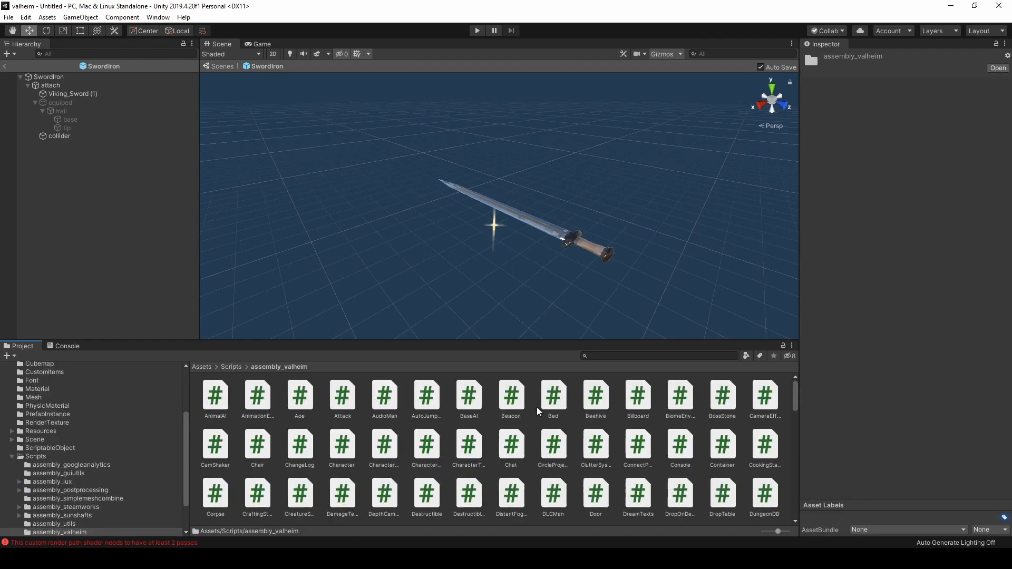
{"action": "right_click", "coordinate": [538, 413]}
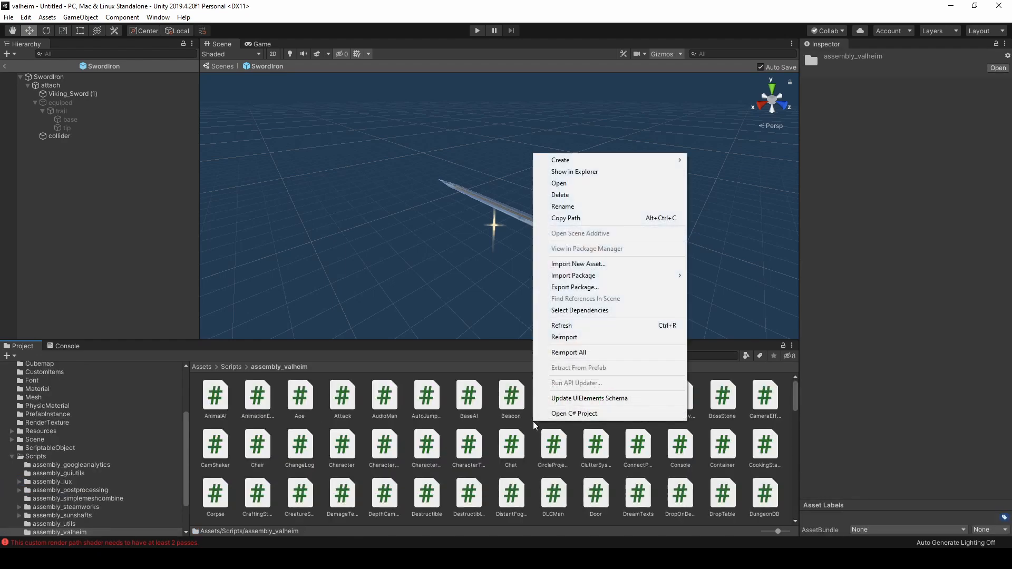
{"action": "left_click", "coordinate": [559, 160]}
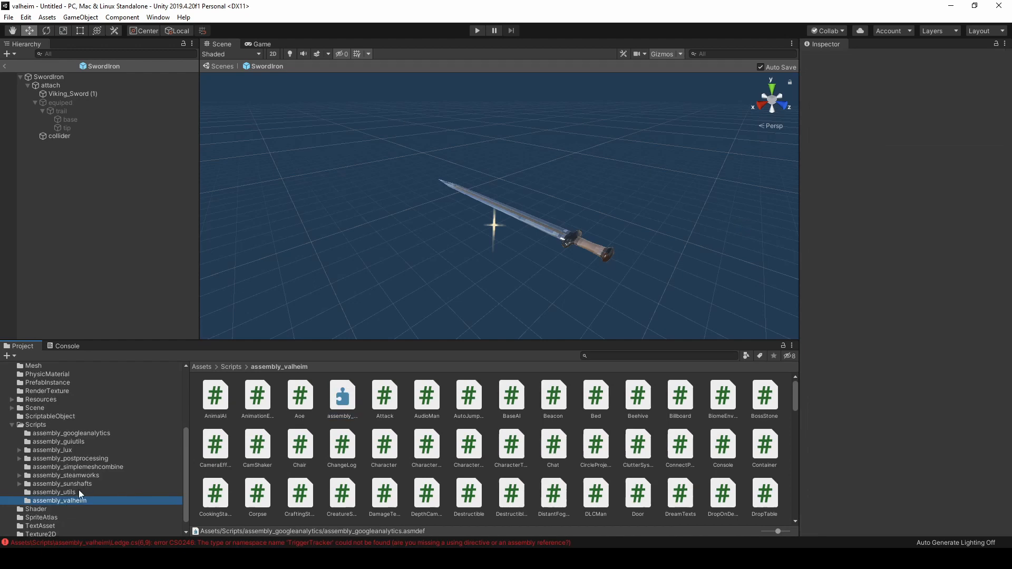
Compare the assembly_steamworks and assembly_postprocessing folders, then select the assembly_valheim definition
{"action": "left_click", "coordinate": [64, 475]}
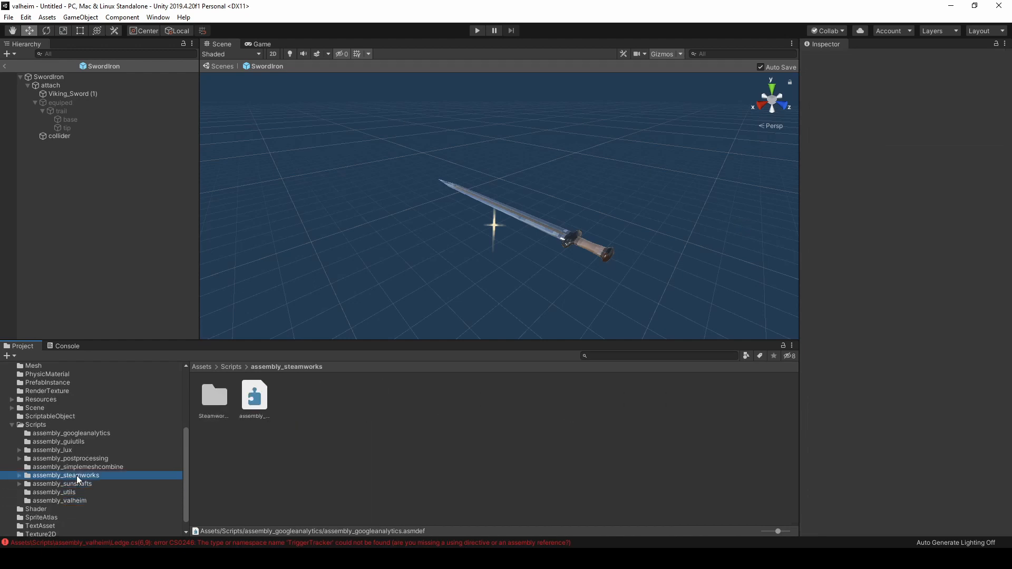
{"action": "left_click", "coordinate": [70, 458]}
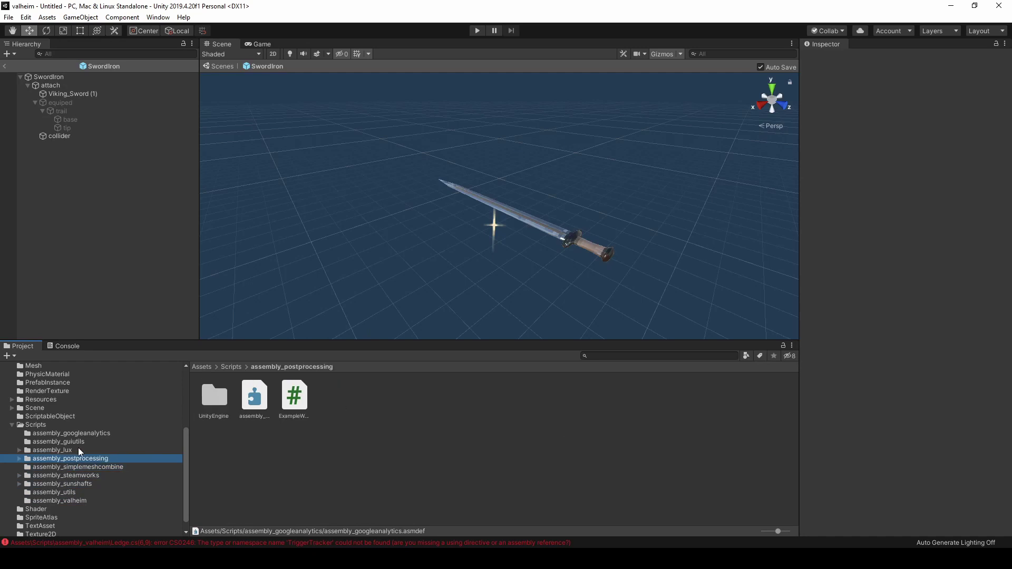
{"action": "left_click", "coordinate": [58, 500]}
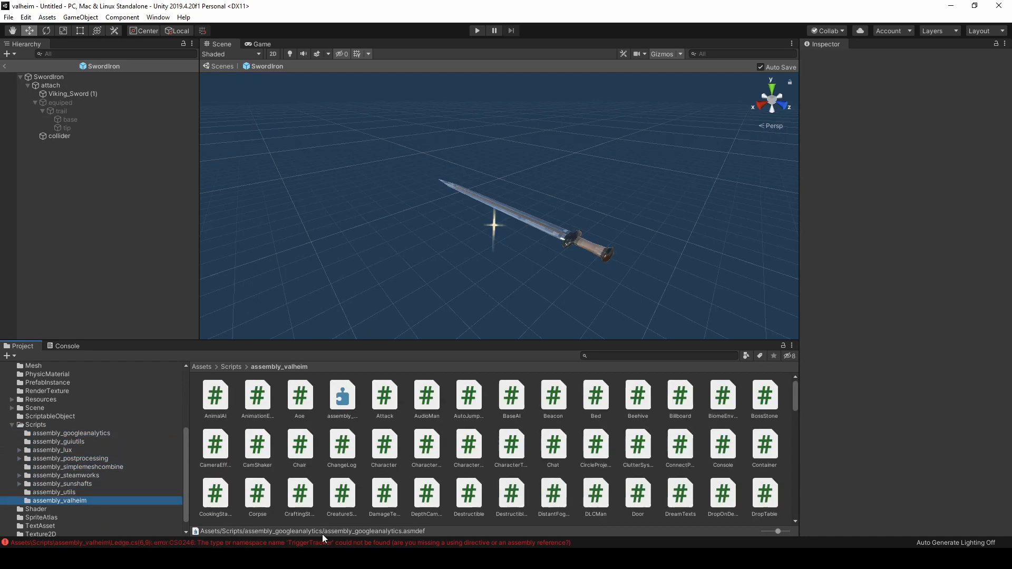
{"action": "left_click", "coordinate": [341, 397]}
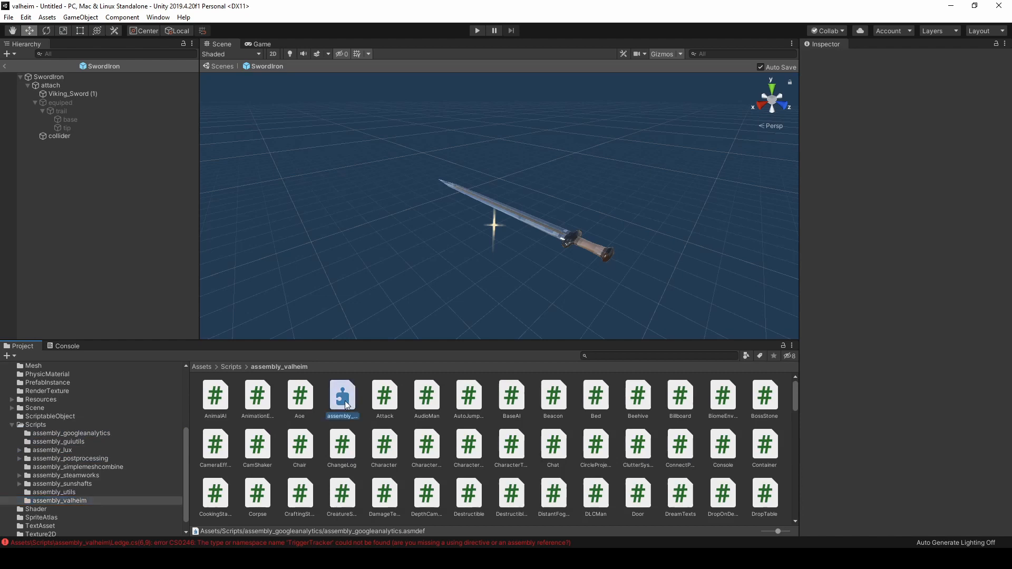
Add references to the eight other assemblies in assembly_valheim, apply, and return to CustomItems
{"action": "left_click", "coordinate": [342, 397]}
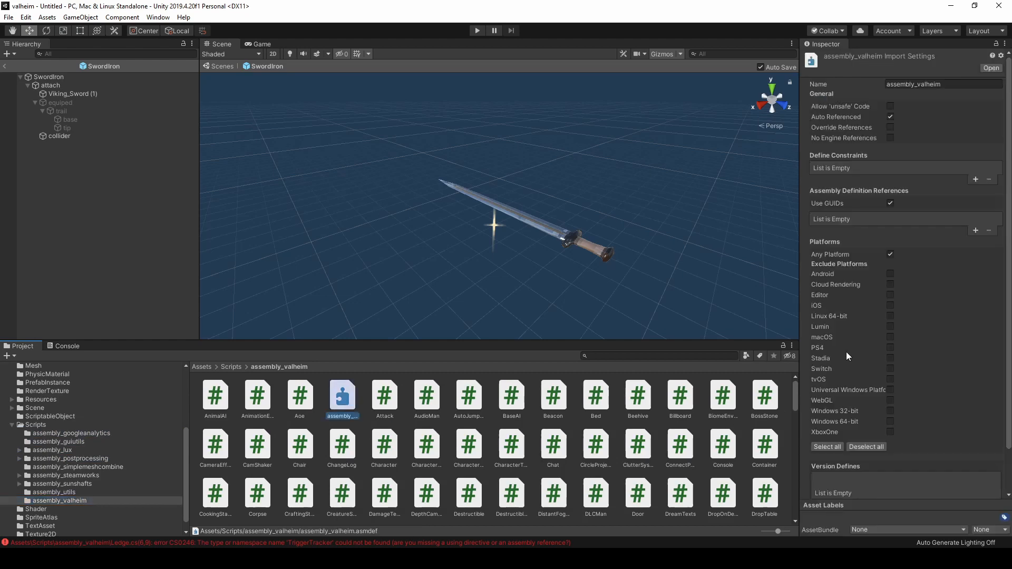
{"action": "mouse_move", "coordinate": [975, 230]}
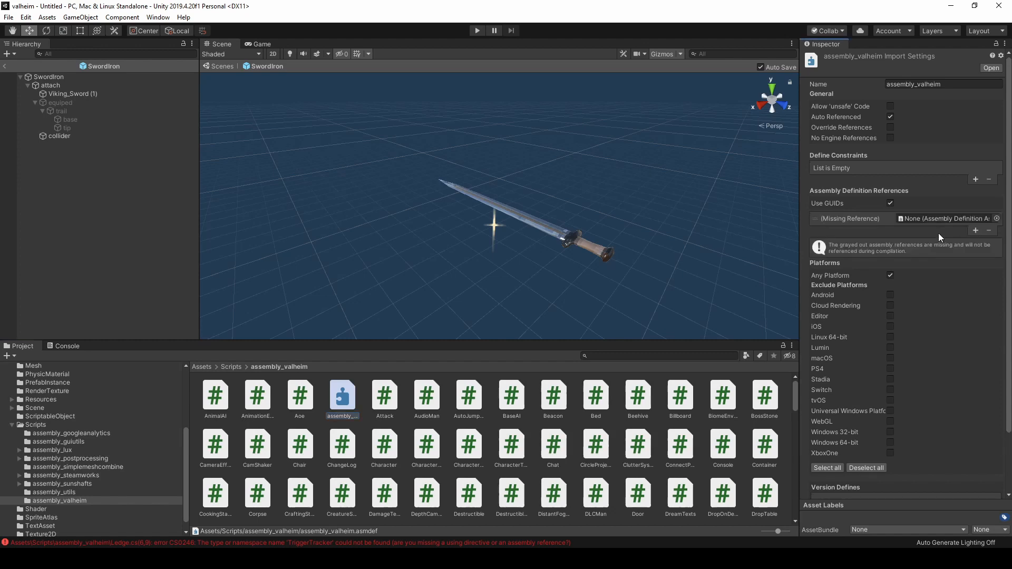
{"action": "mouse_move", "coordinate": [935, 236]}
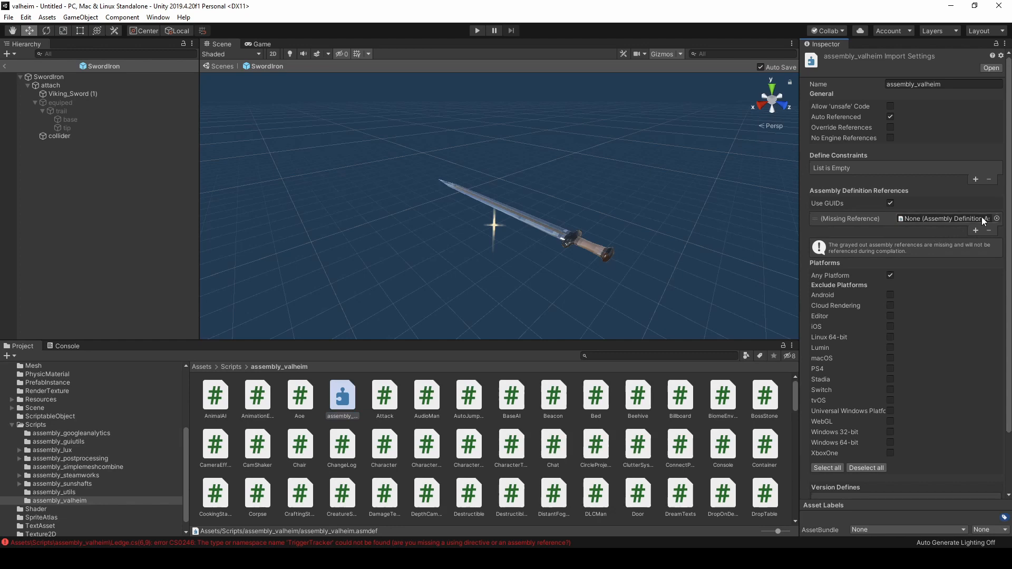
{"action": "left_click", "coordinate": [995, 218]}
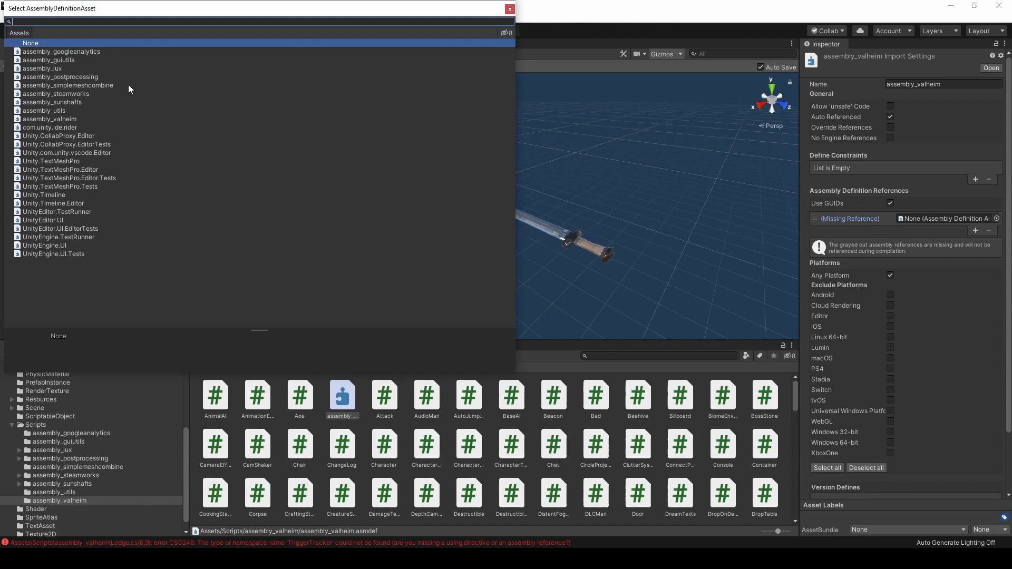
{"action": "mouse_move", "coordinate": [127, 85]}
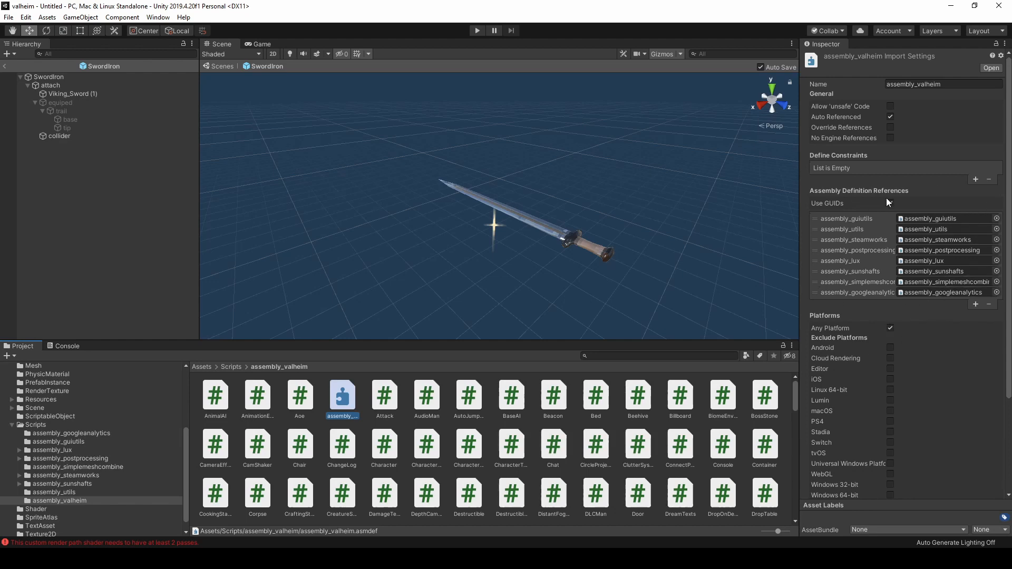
{"action": "left_click", "coordinate": [54, 491]}
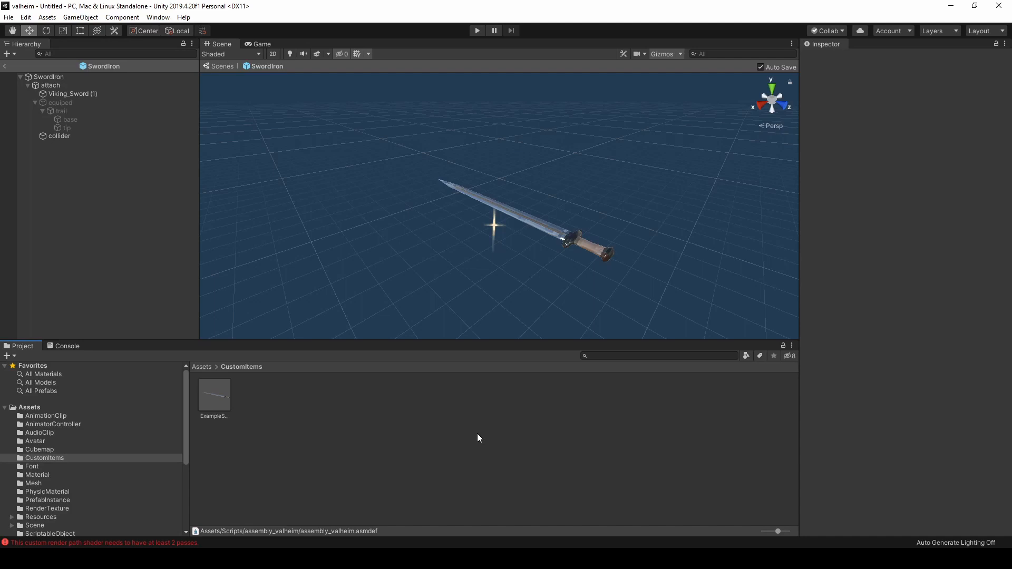
{"action": "left_click", "coordinate": [158, 17]}
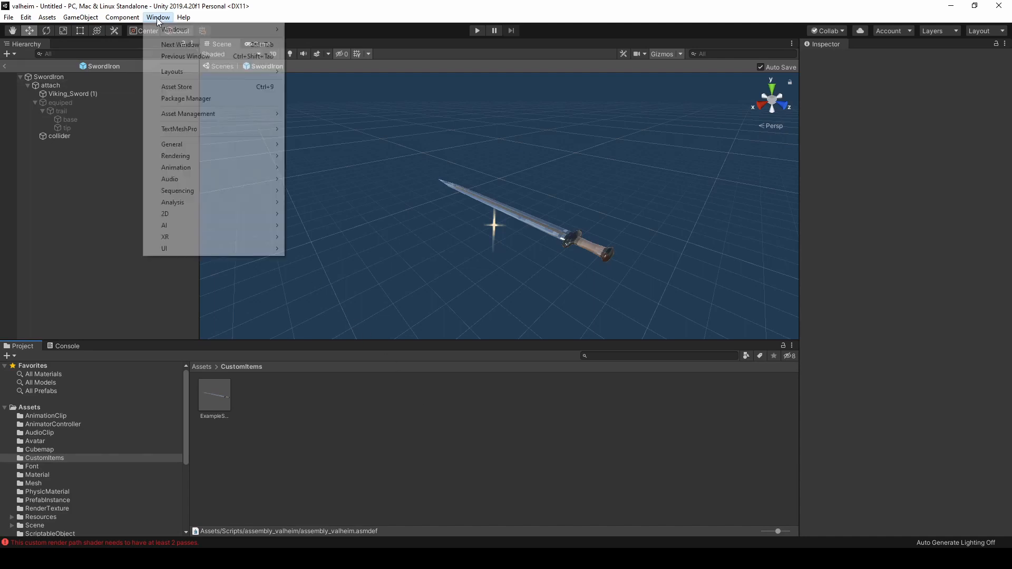
{"action": "mouse_move", "coordinate": [186, 98]}
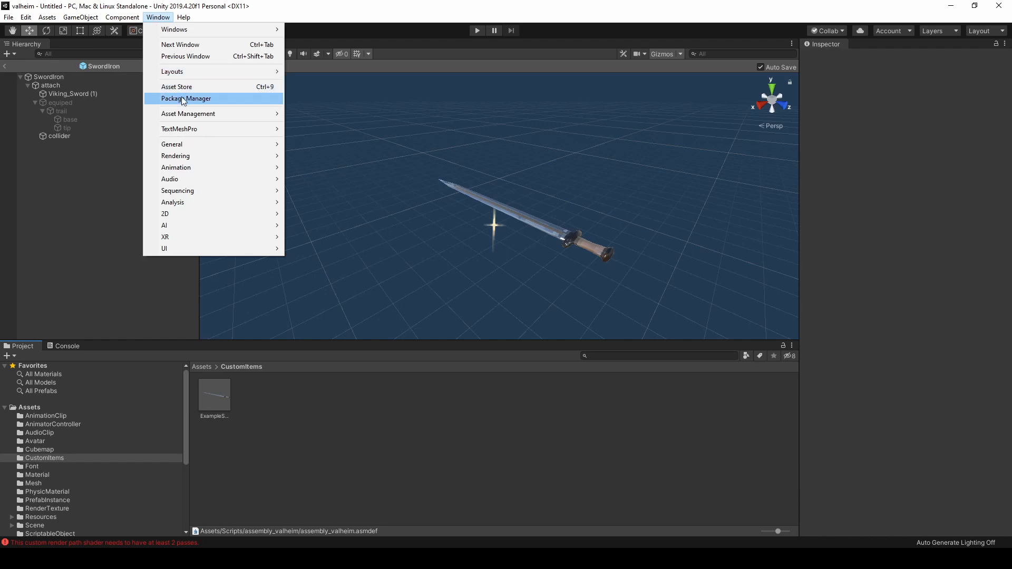
Install the Asset Bundle Browser package from the Package Manager
{"action": "left_click", "coordinate": [186, 98]}
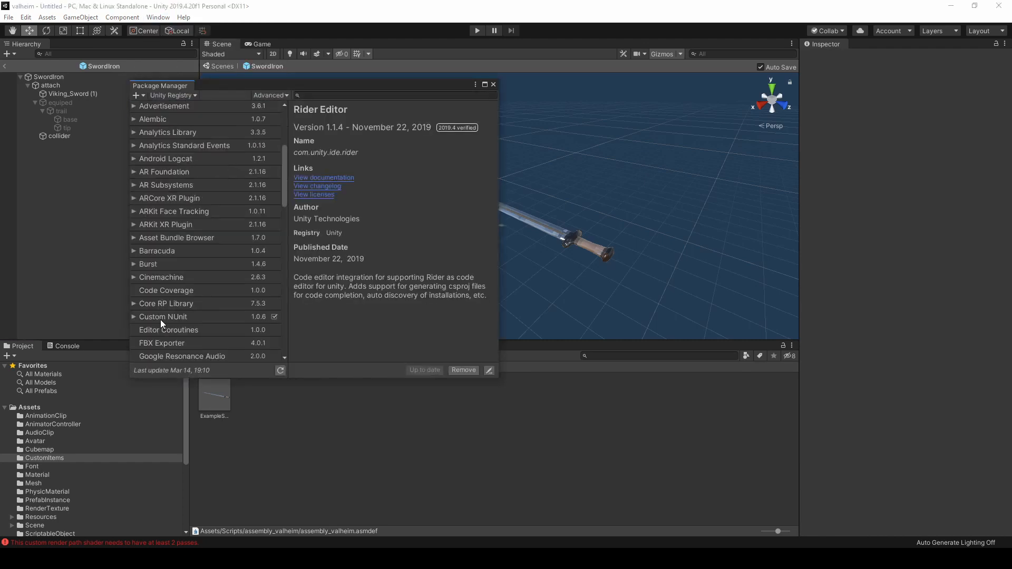
{"action": "mouse_move", "coordinate": [211, 239]}
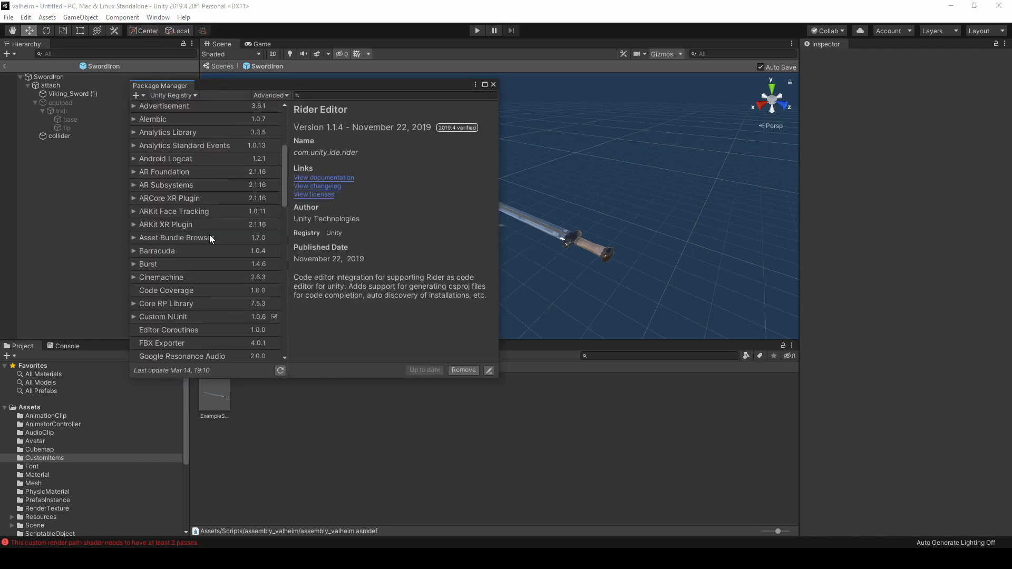
{"action": "left_click", "coordinate": [176, 238]}
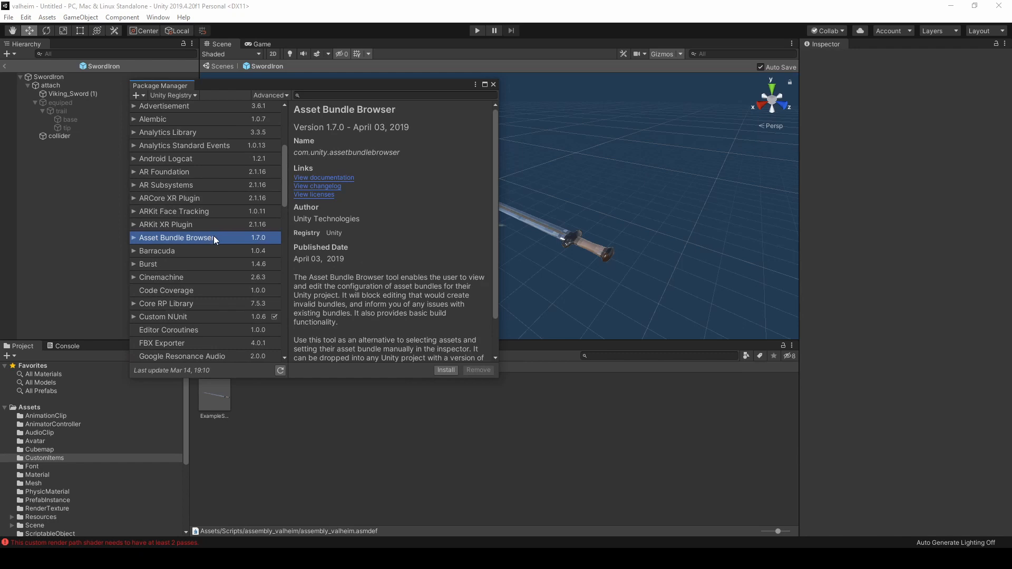
{"action": "mouse_move", "coordinate": [450, 378]}
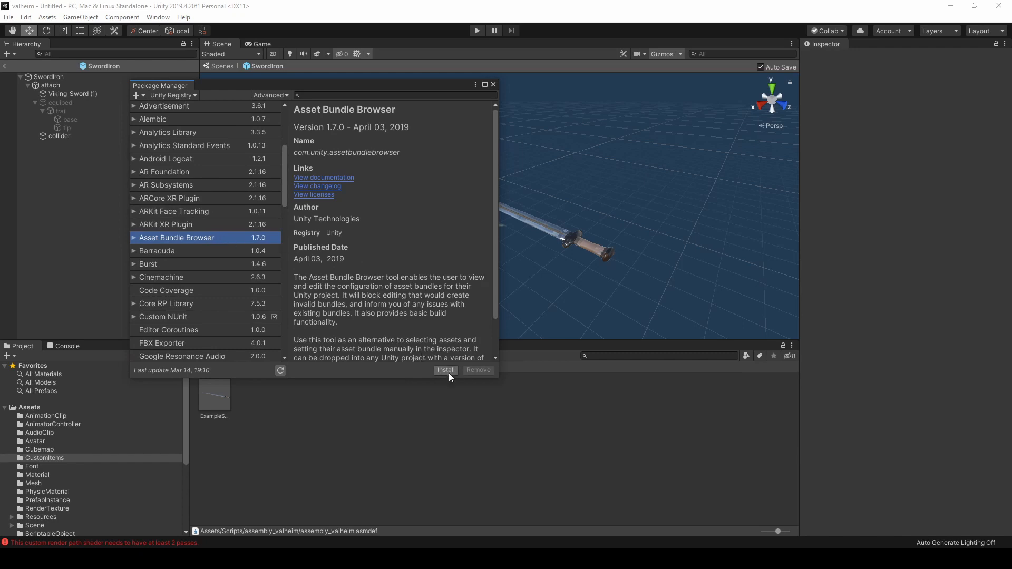
{"action": "left_click", "coordinate": [445, 370]}
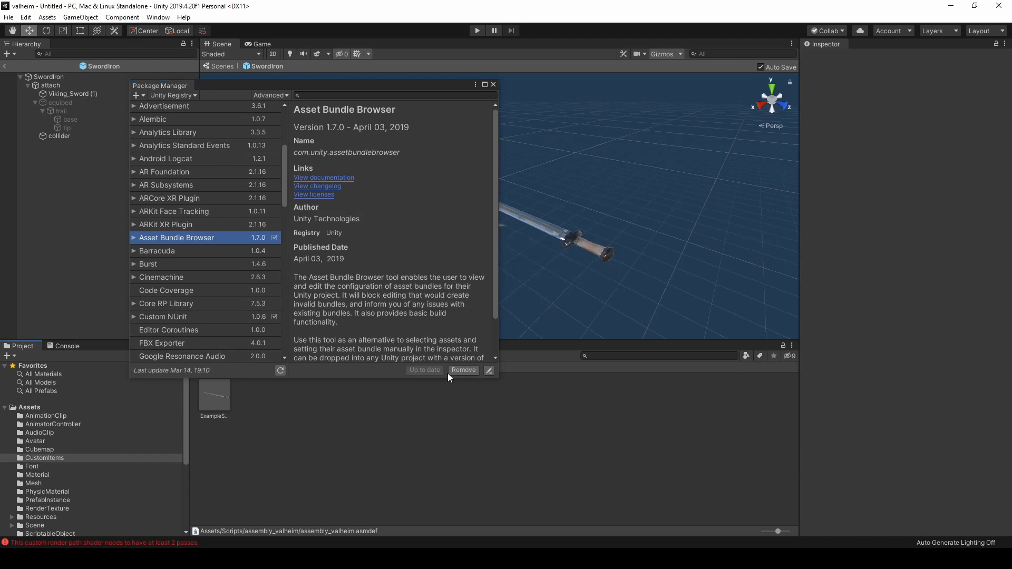
{"action": "mouse_move", "coordinate": [469, 187]}
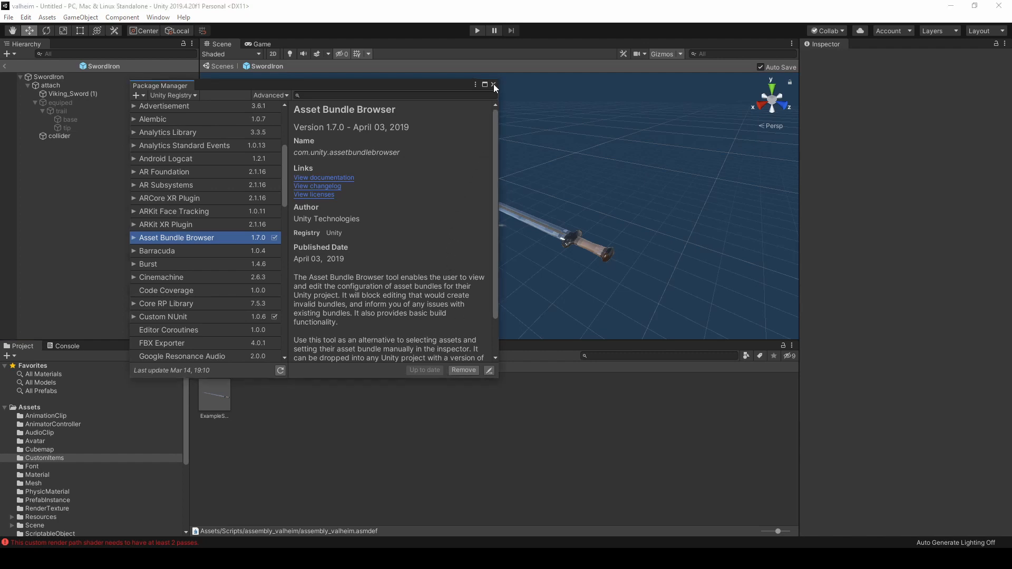
Give the ExampleSword prefab the new AssetBundle name 'examplesword' in the Inspector
{"action": "left_click", "coordinate": [493, 84]}
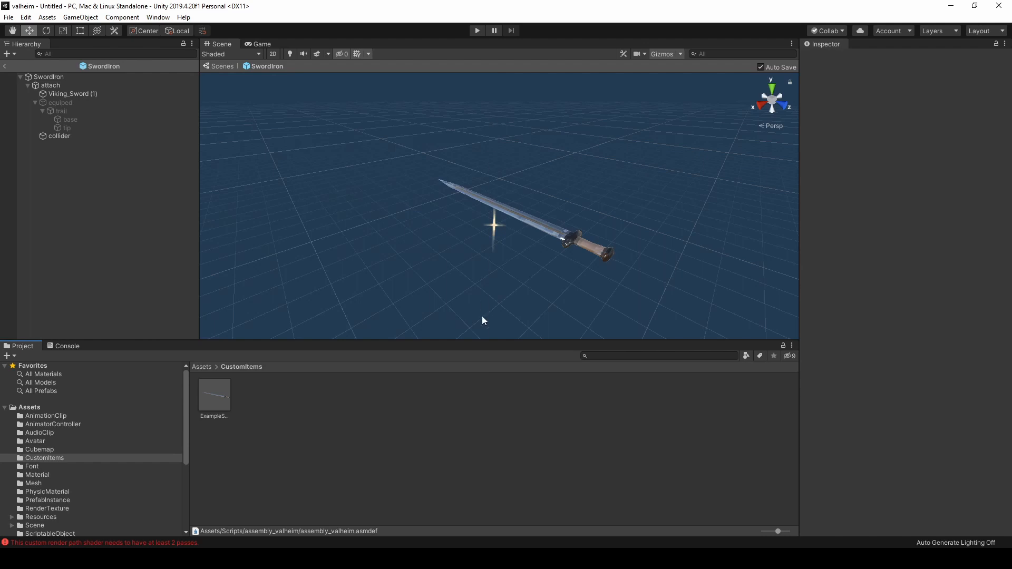
{"action": "mouse_move", "coordinate": [324, 405]}
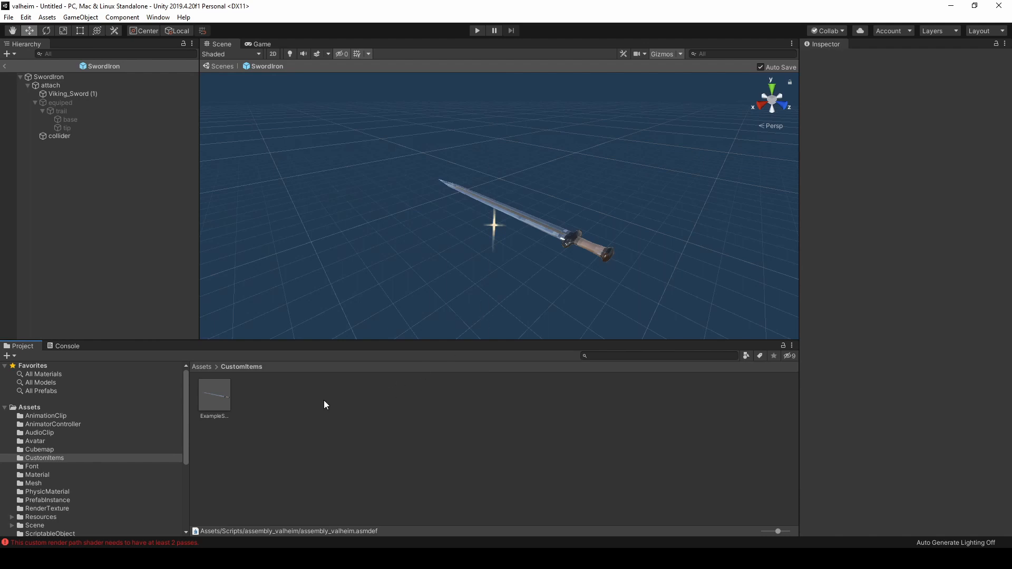
{"action": "left_click", "coordinate": [215, 395]}
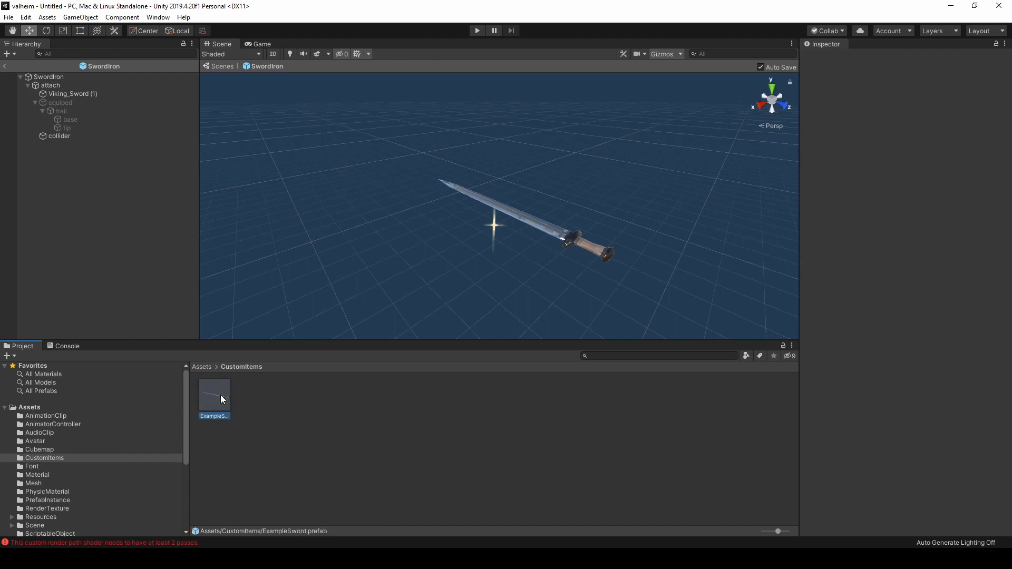
{"action": "left_click", "coordinate": [214, 394]}
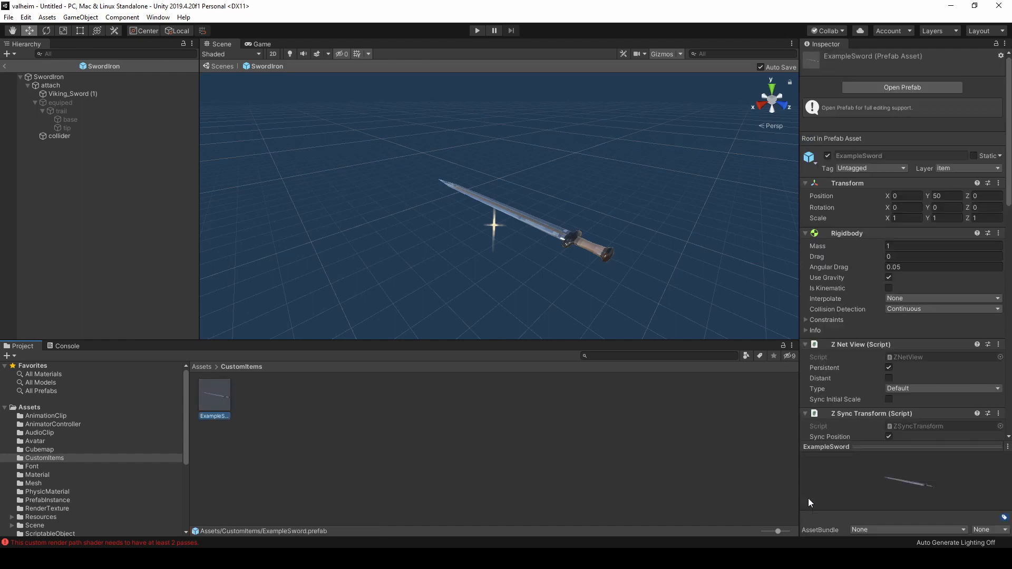
{"action": "mouse_move", "coordinate": [910, 533]}
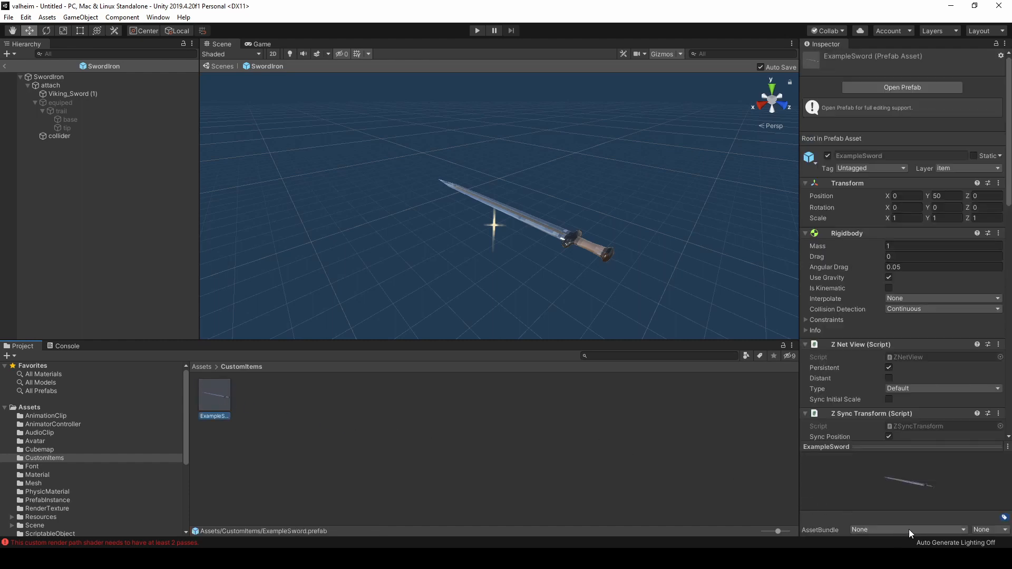
{"action": "left_click", "coordinate": [906, 529]}
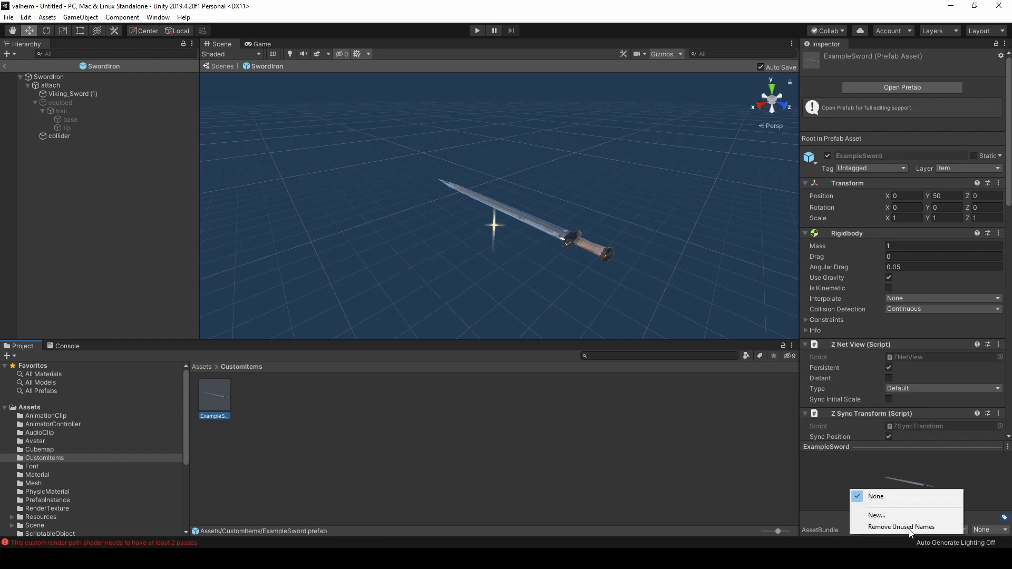
{"action": "left_click", "coordinate": [876, 514]}
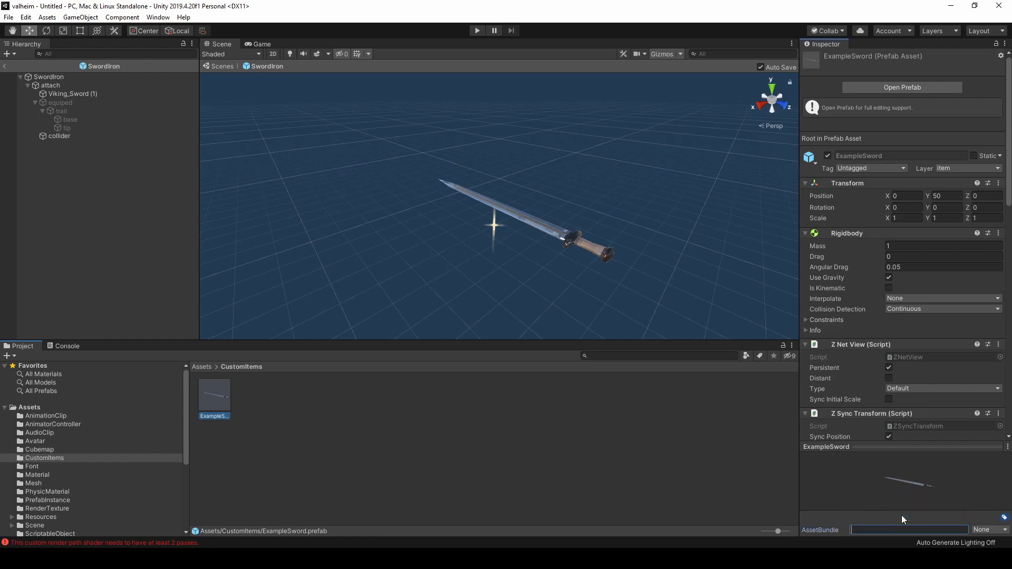
{"action": "type", "text": "examplewor"}
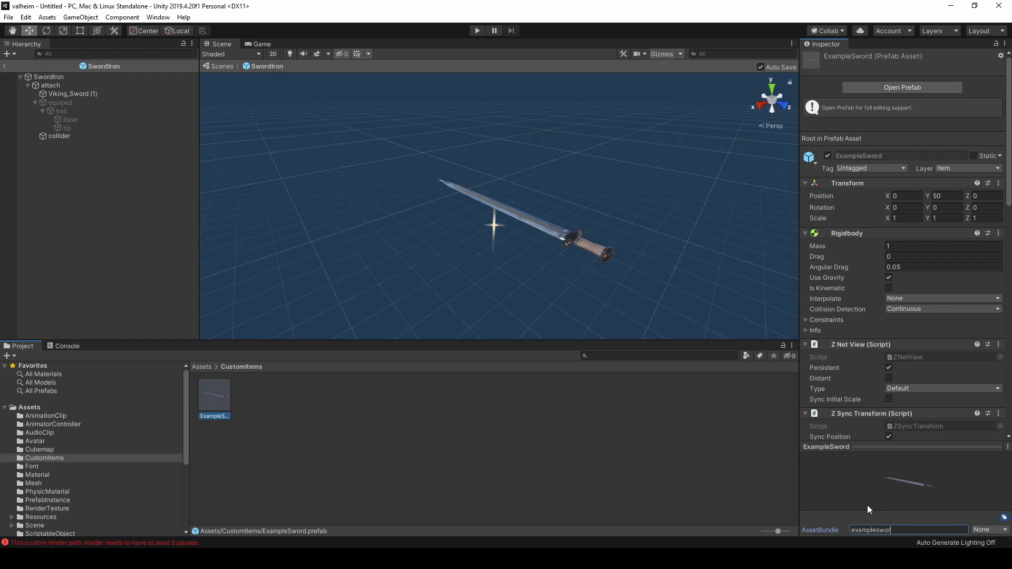
{"action": "key", "text": "Return"}
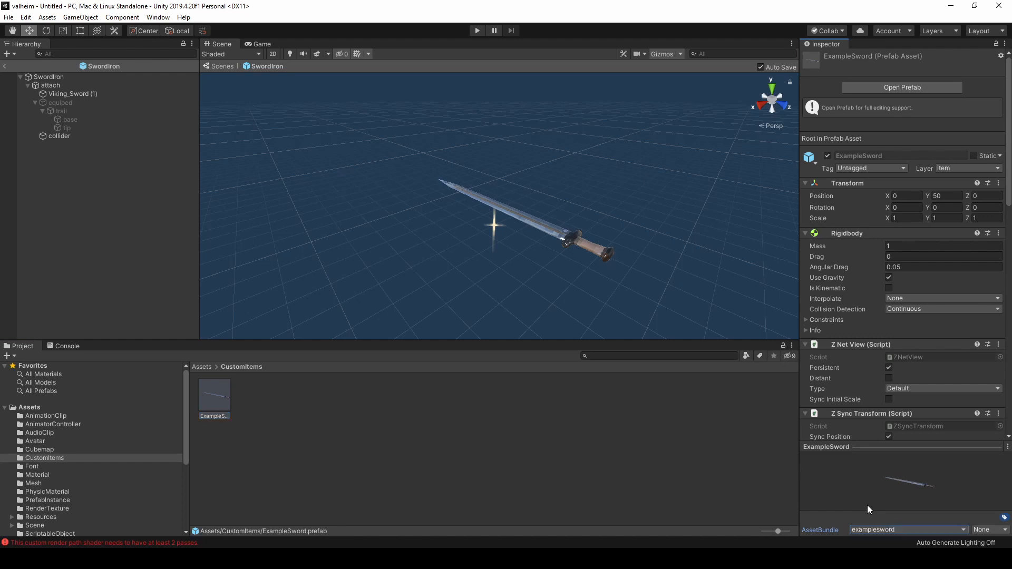
{"action": "mouse_move", "coordinate": [468, 419]}
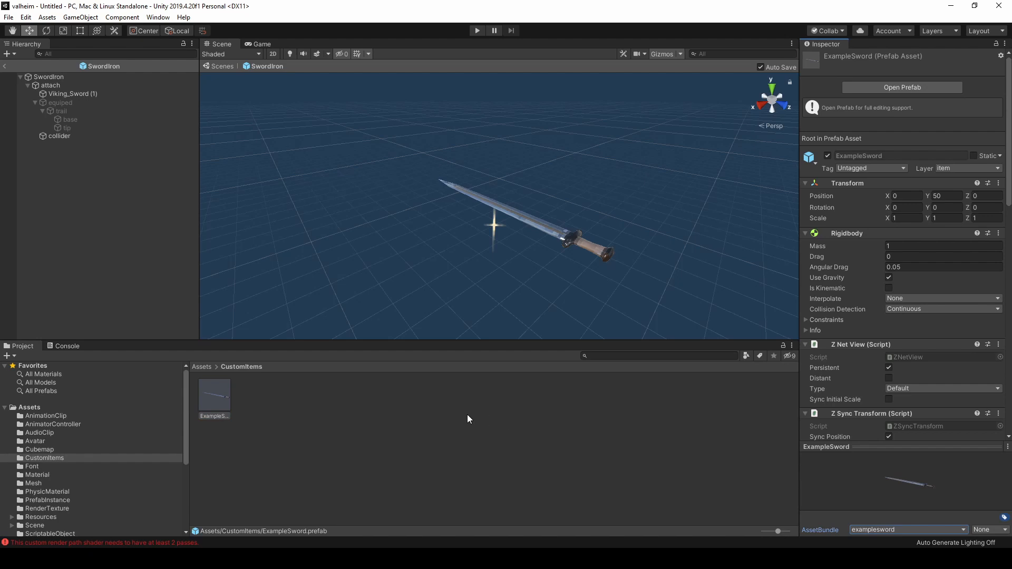
{"action": "mouse_move", "coordinate": [157, 17]}
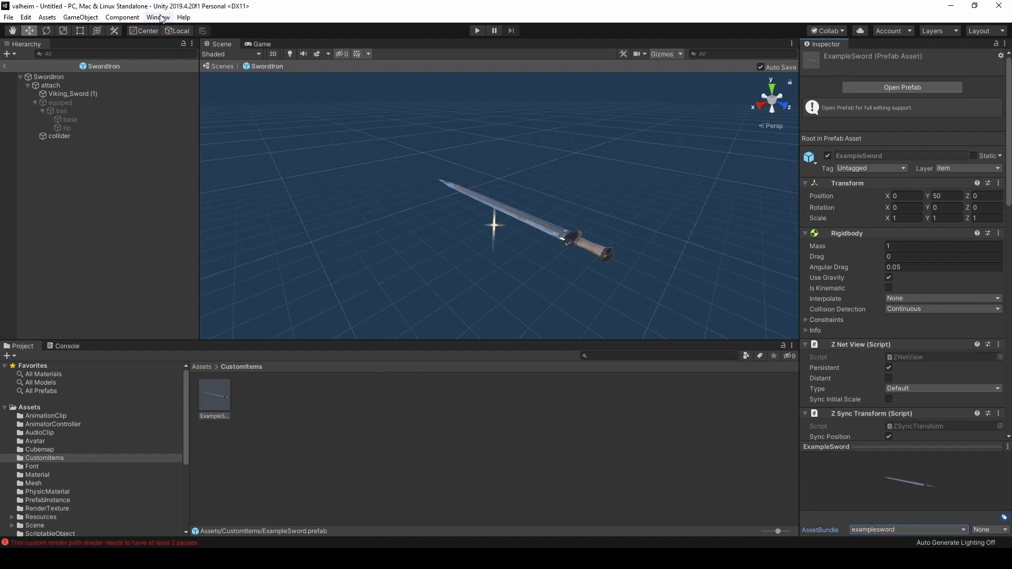
Open the AssetBundle Browser, inspect the examplesword bundle, and switch to the Build tab
{"action": "left_click", "coordinate": [158, 17]}
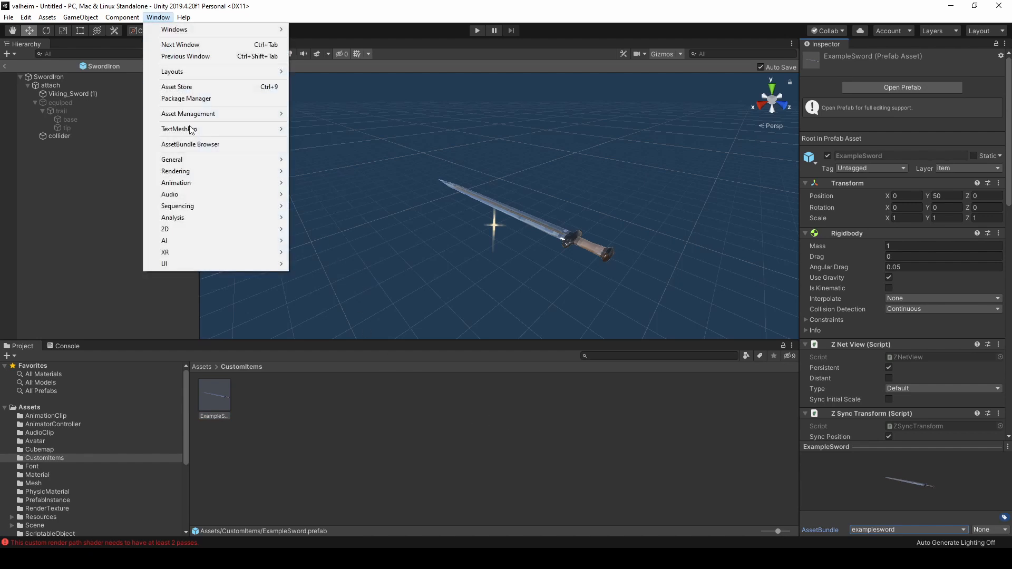
{"action": "left_click", "coordinate": [190, 144]}
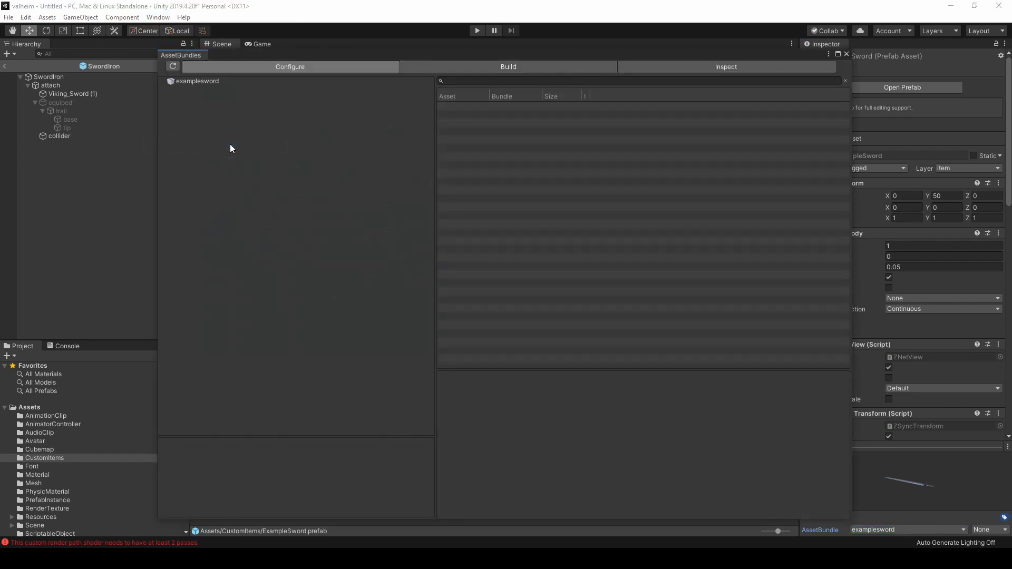
{"action": "mouse_move", "coordinate": [182, 87]}
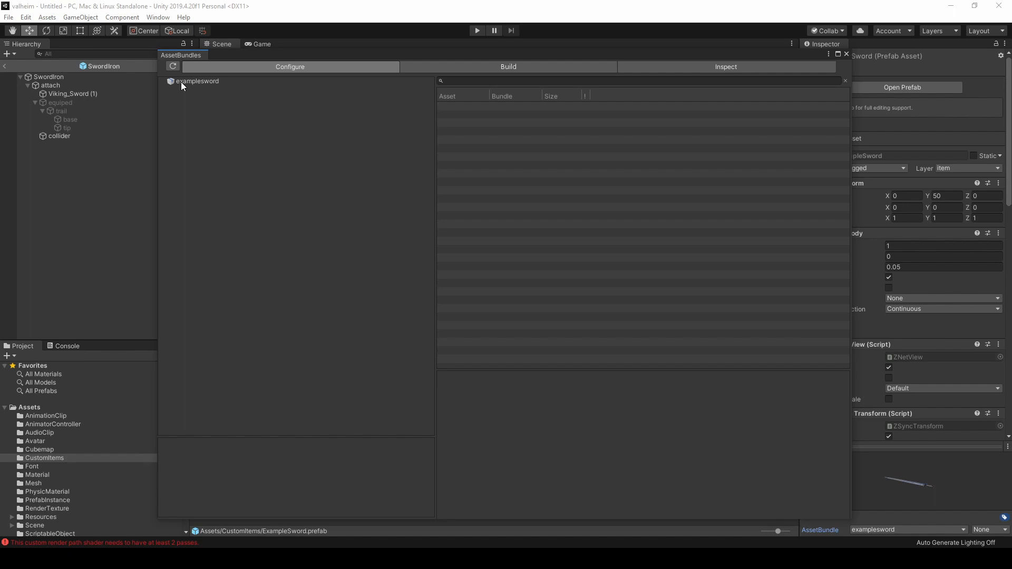
{"action": "left_click", "coordinate": [196, 81]}
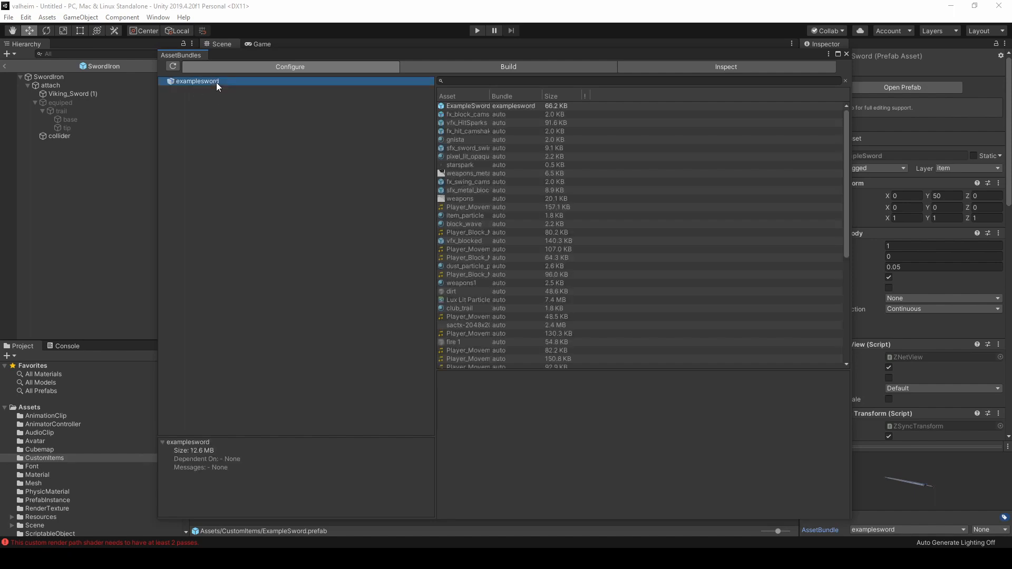
{"action": "left_click", "coordinate": [508, 67]}
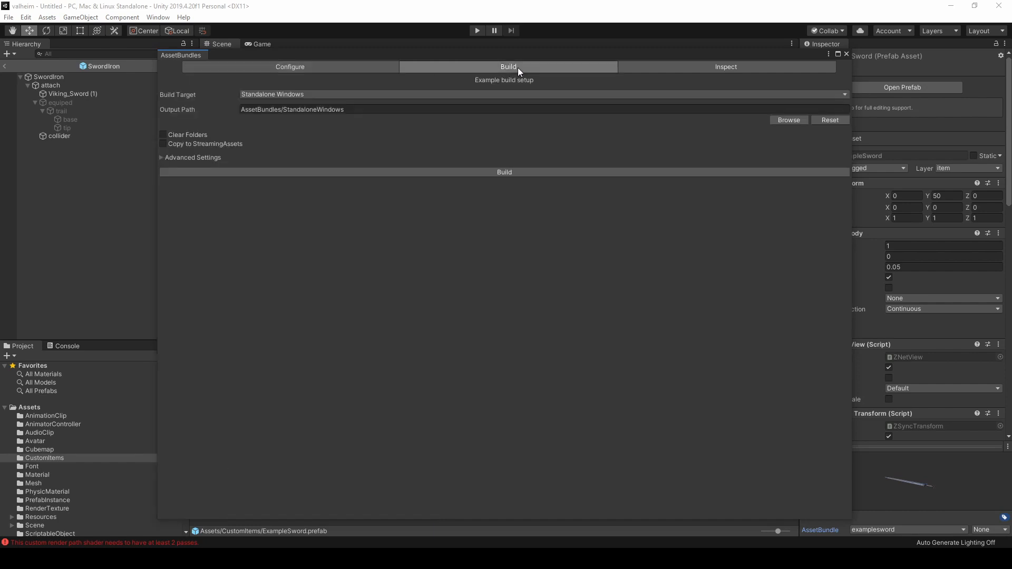
{"action": "mouse_move", "coordinate": [503, 172]}
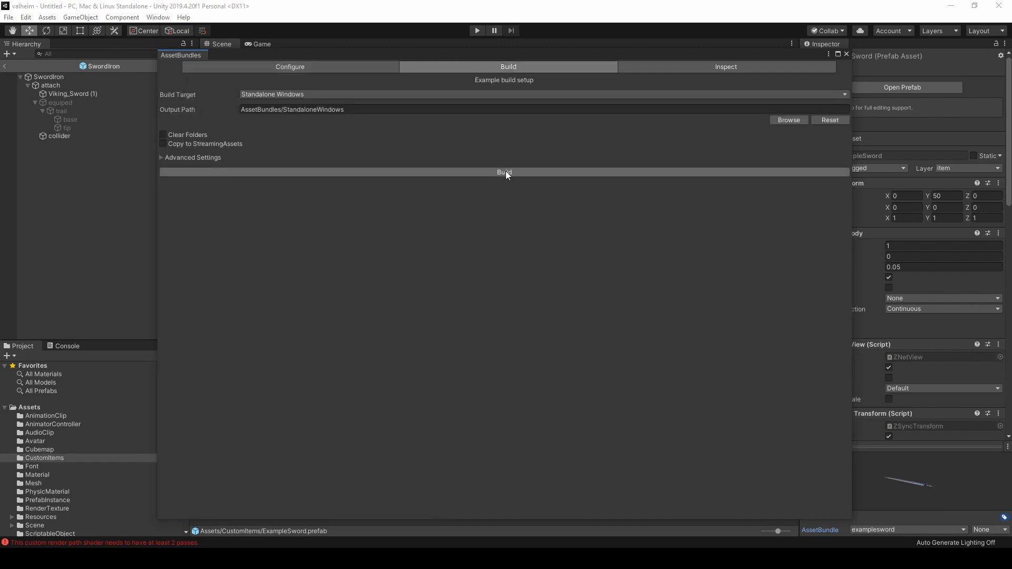
Build the examplesword bundle and open the StandaloneWindows output folder
{"action": "left_click", "coordinate": [504, 171]}
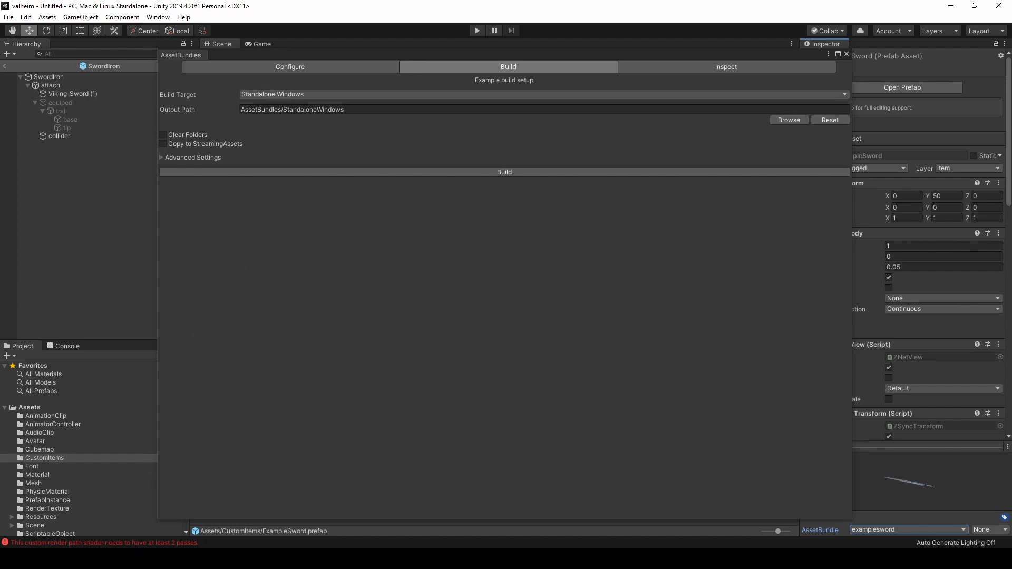
{"action": "left_click", "coordinate": [787, 120]}
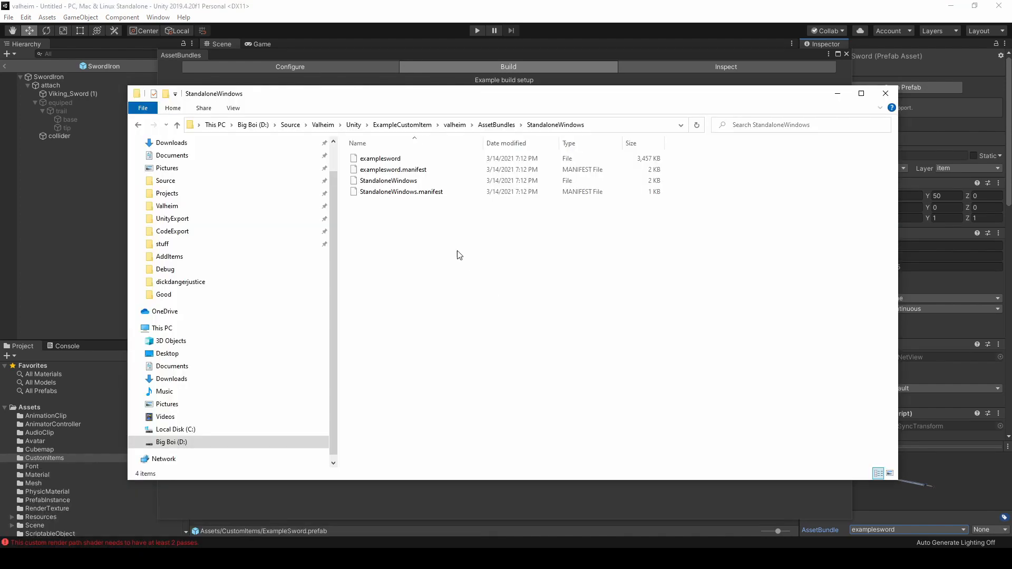
{"action": "left_click", "coordinate": [379, 158]}
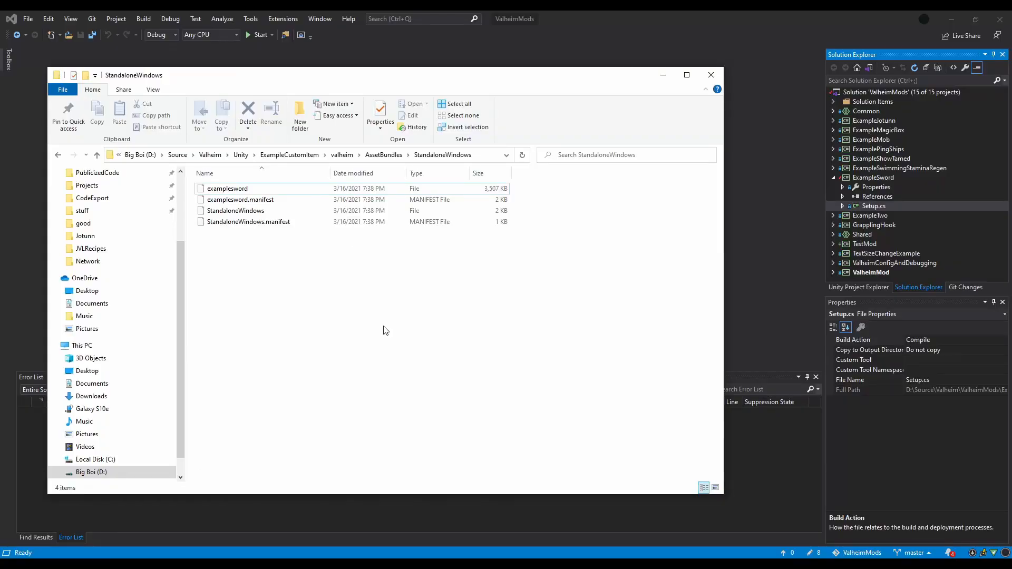
Add the examplesword file to the ExampleSword project with Build Action set to Embedded Resource
{"action": "left_click", "coordinate": [226, 188]}
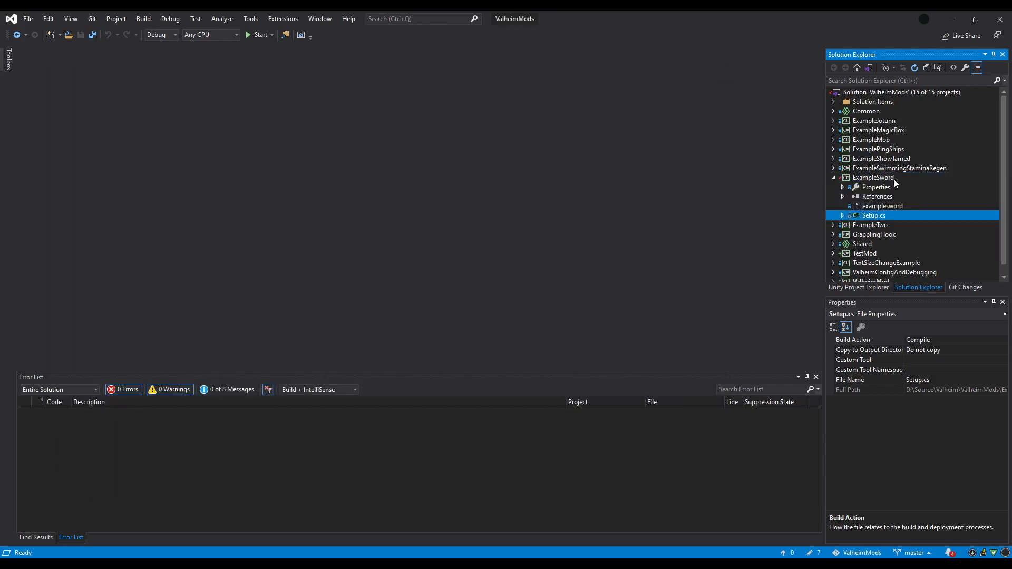
{"action": "left_click", "coordinate": [882, 206]}
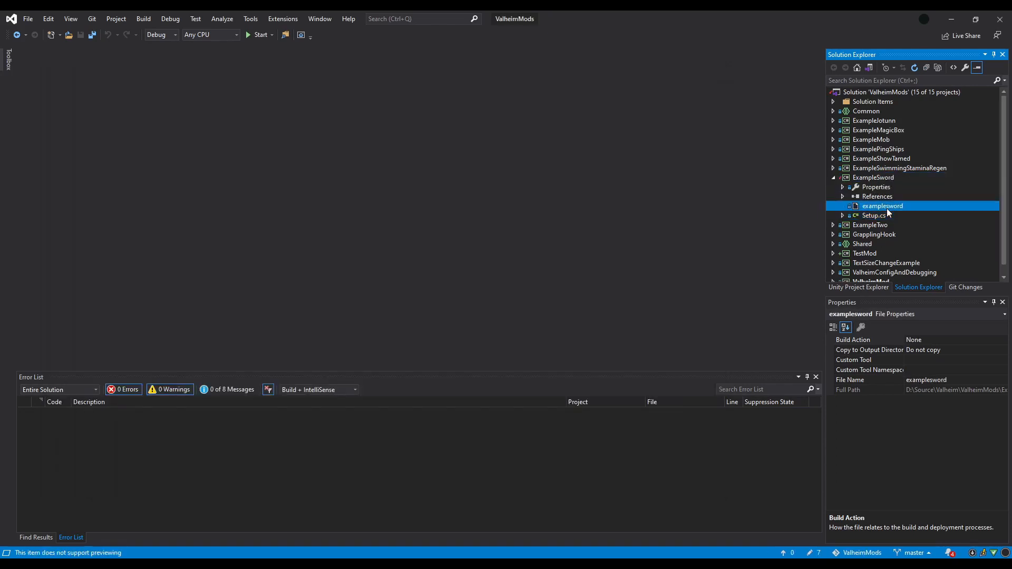
{"action": "left_click", "coordinate": [868, 340]}
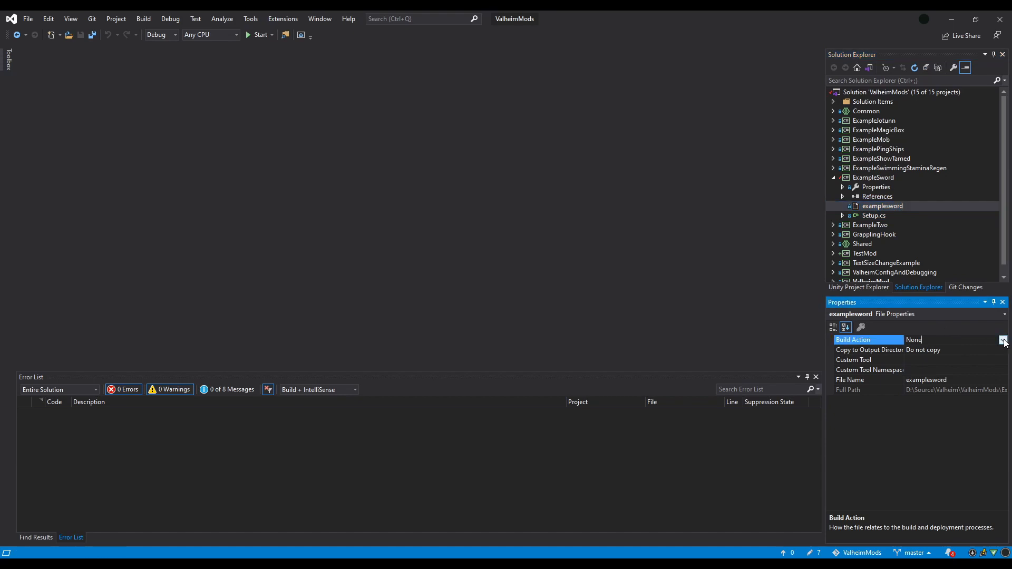
{"action": "left_click", "coordinate": [1002, 340]}
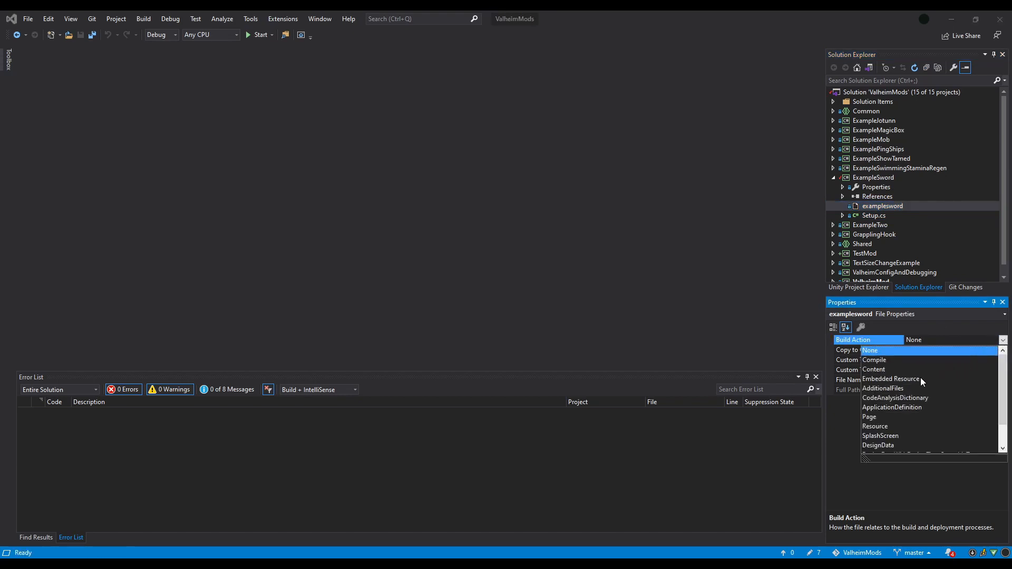
{"action": "left_click", "coordinate": [890, 379]}
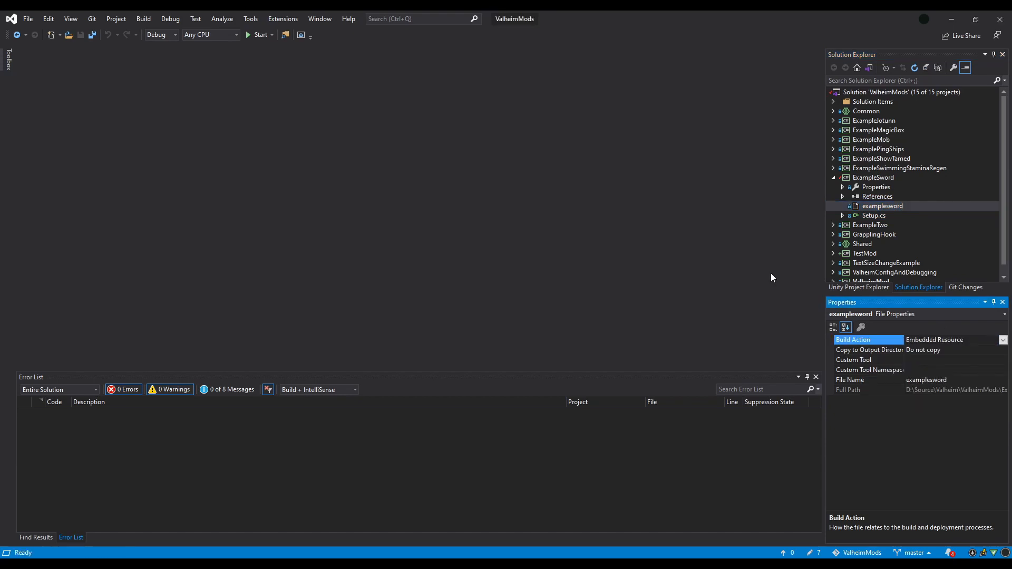